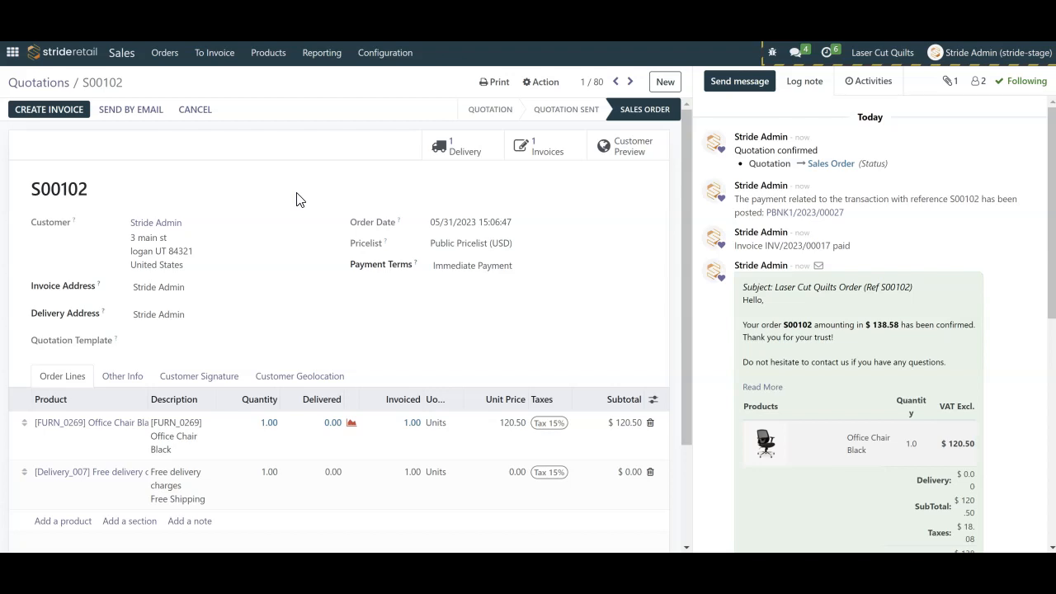
pyautogui.moveTo(253, 87)
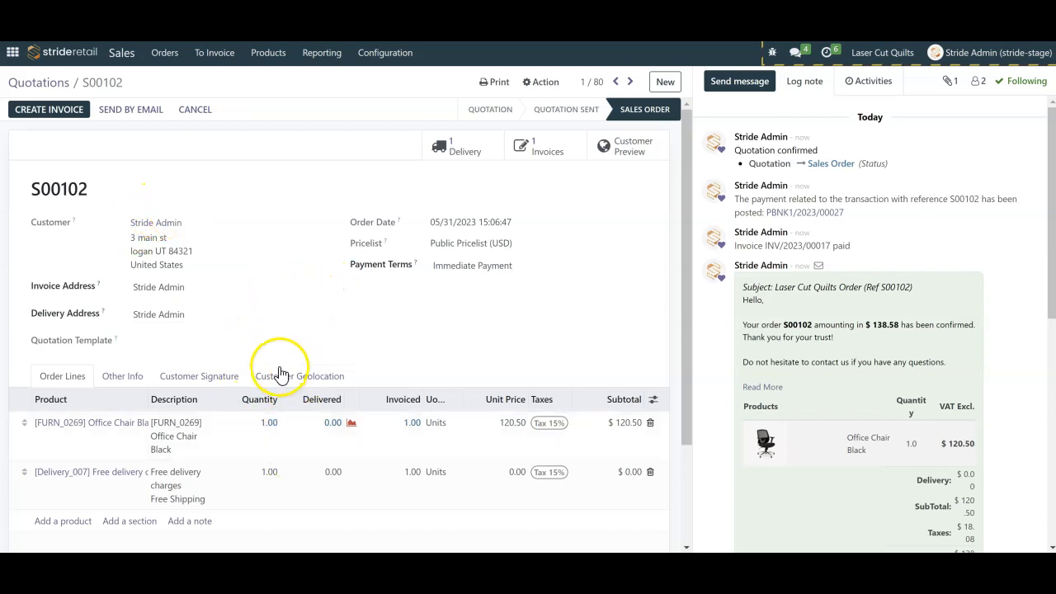
pyautogui.moveTo(303, 511)
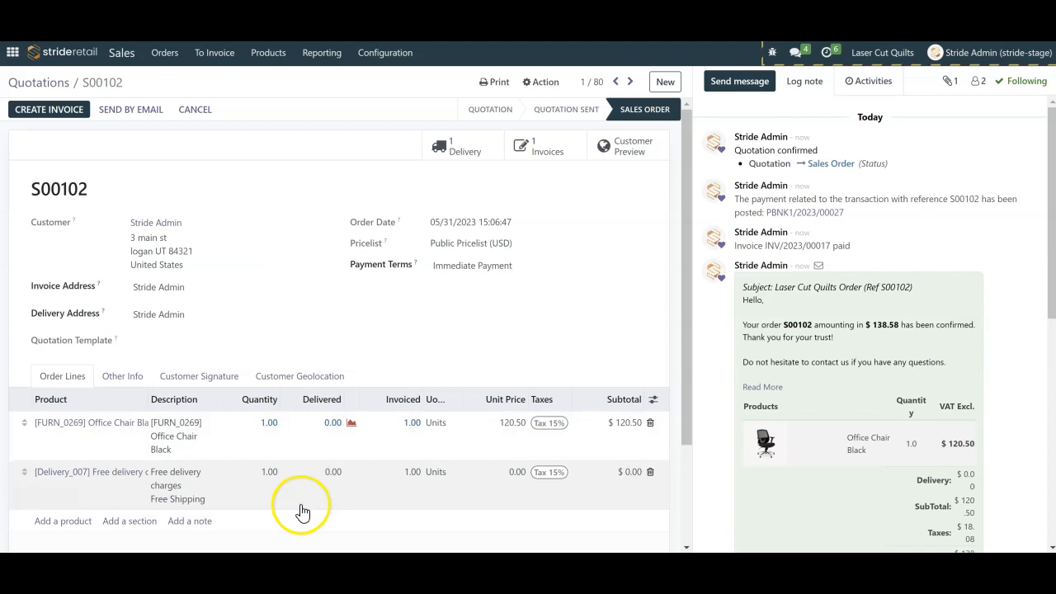
pyautogui.moveTo(330, 335)
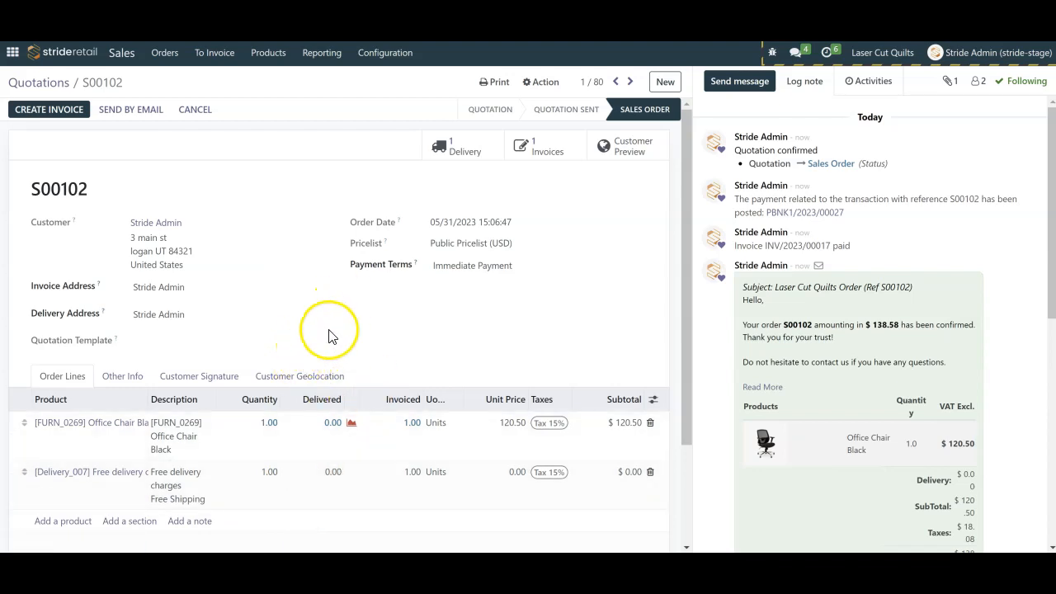
pyautogui.moveTo(251, 437)
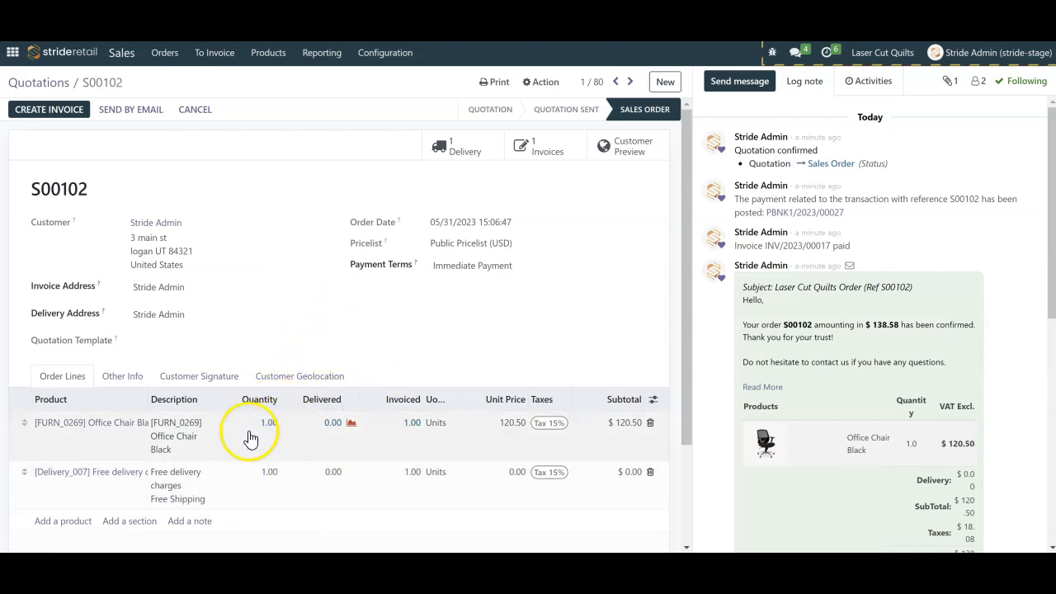
# Set both S00102 order line quantities to 0 so their subtotals show $0.00
pyautogui.scroll(-3)
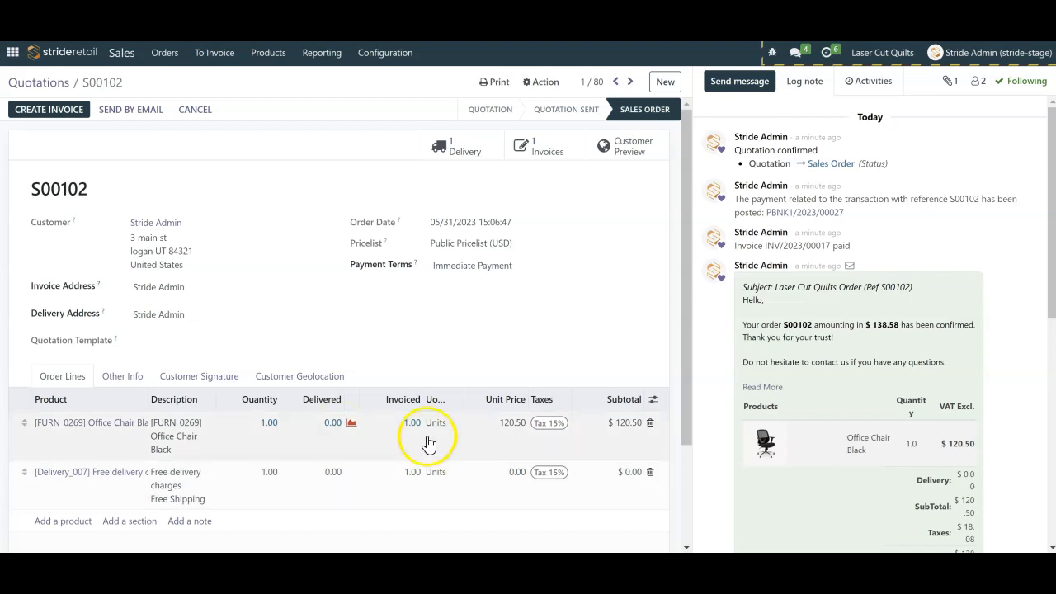
pyautogui.moveTo(411, 482)
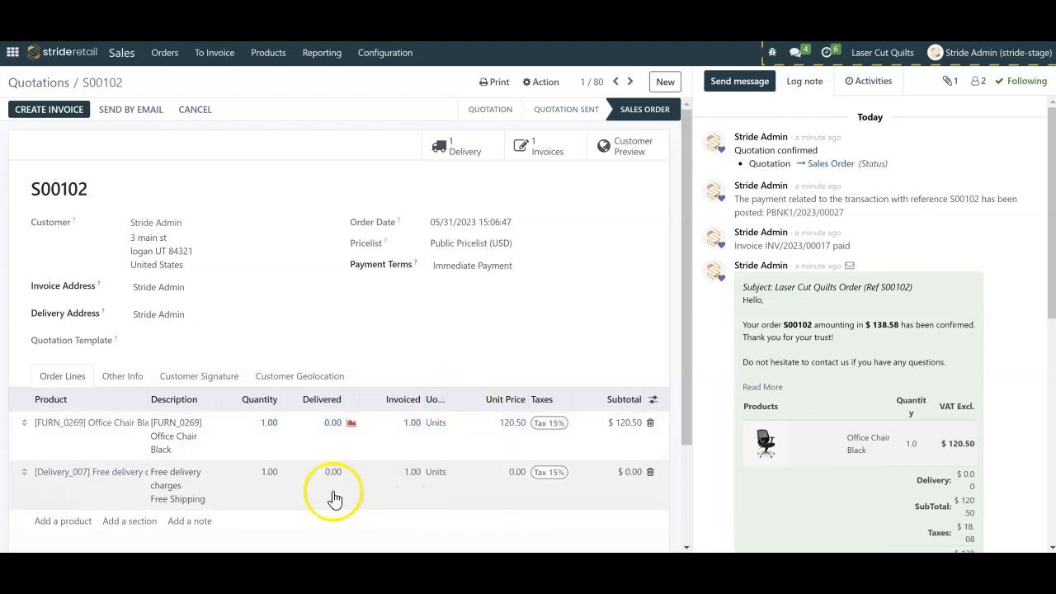
pyautogui.click(269, 423)
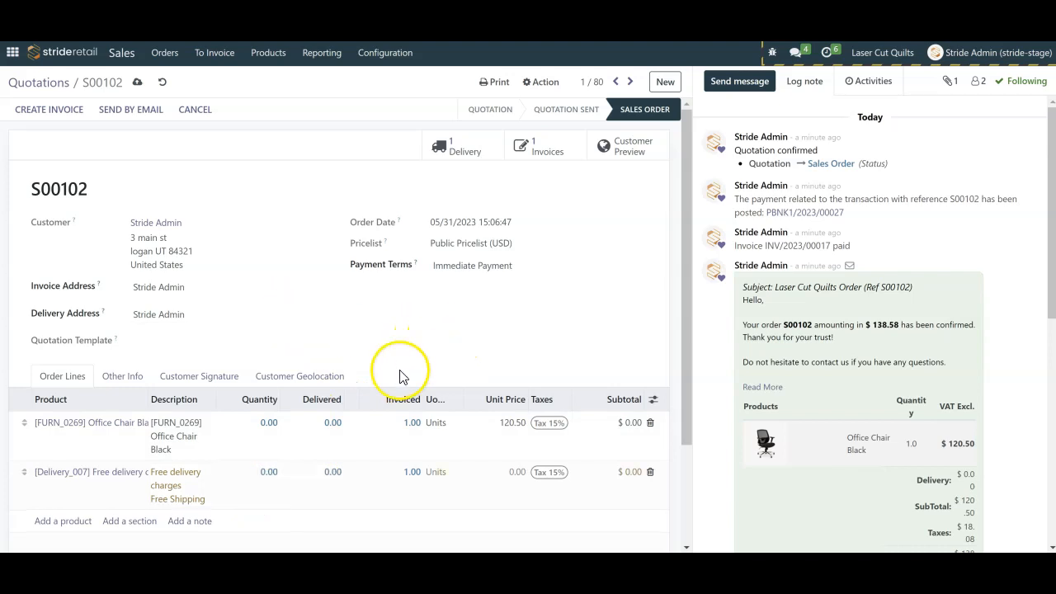
pyautogui.scroll(-3)
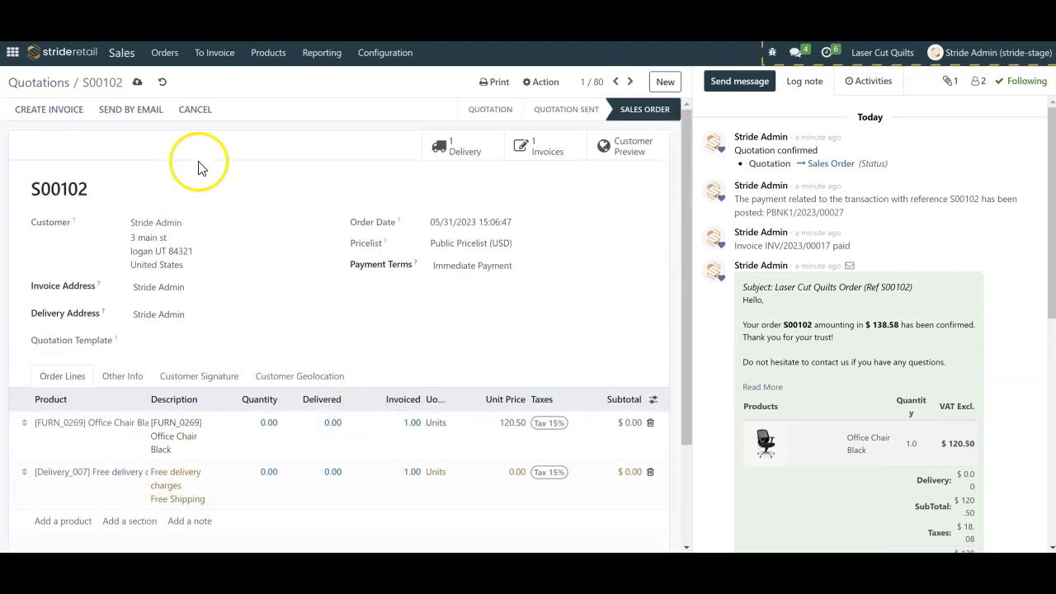
# Invoice S00102 as a regular invoice, producing a -$138.58 draft credit note
pyautogui.click(49, 109)
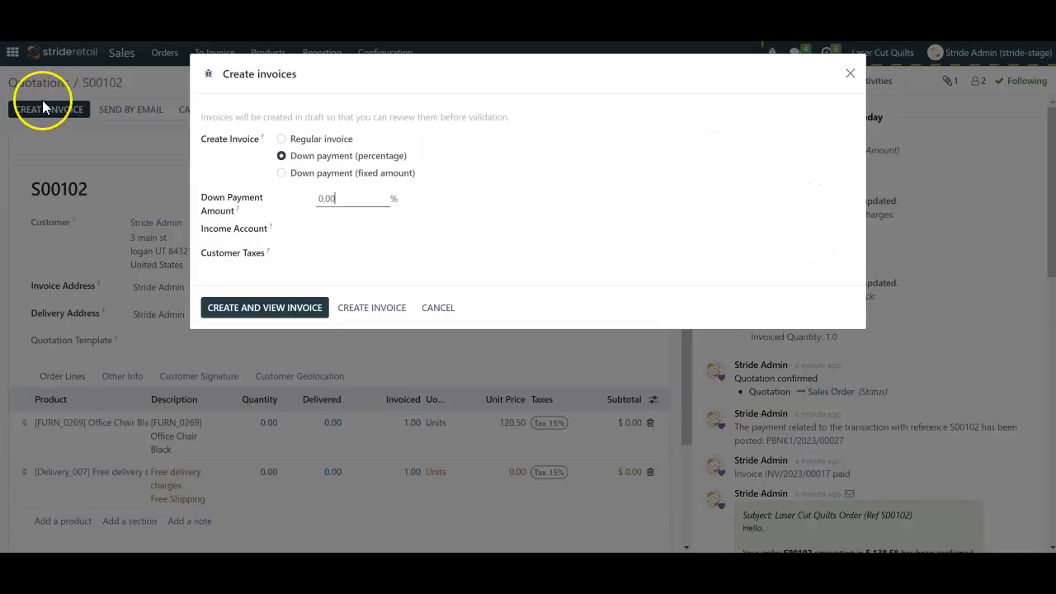
pyautogui.moveTo(318, 205)
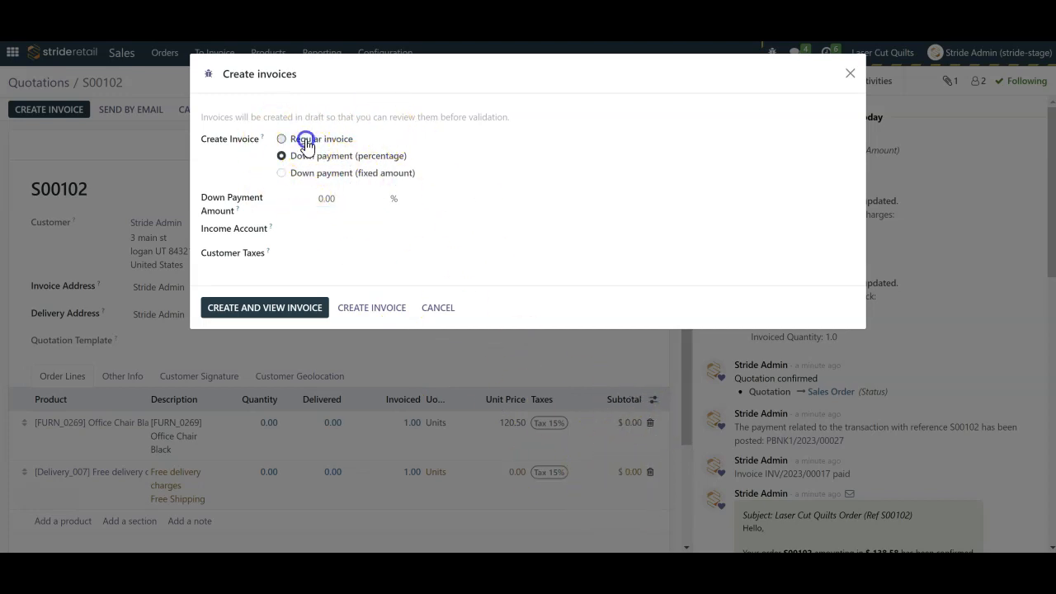
pyautogui.click(281, 139)
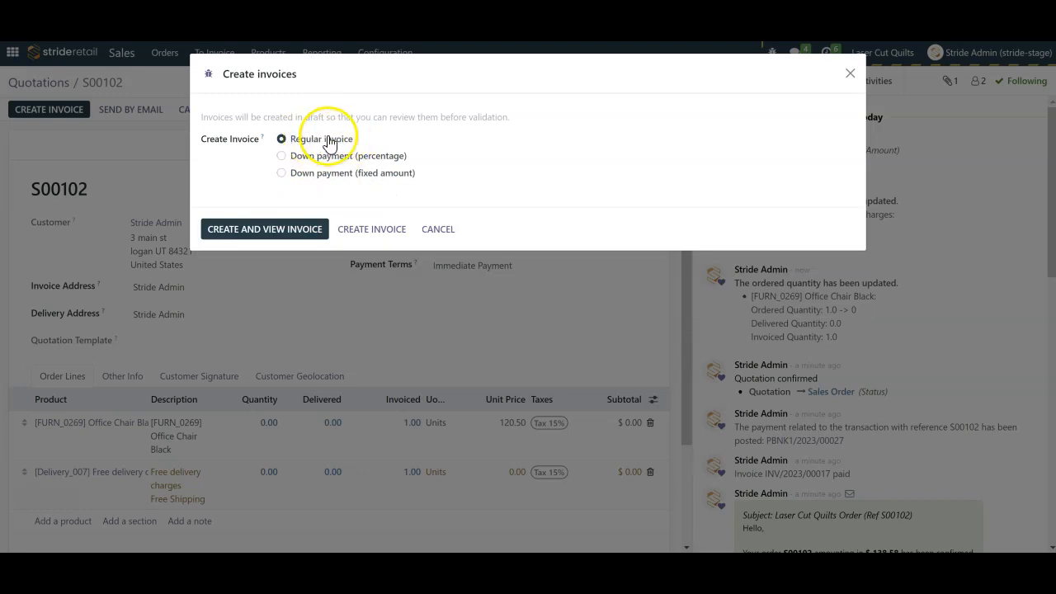
pyautogui.moveTo(438, 188)
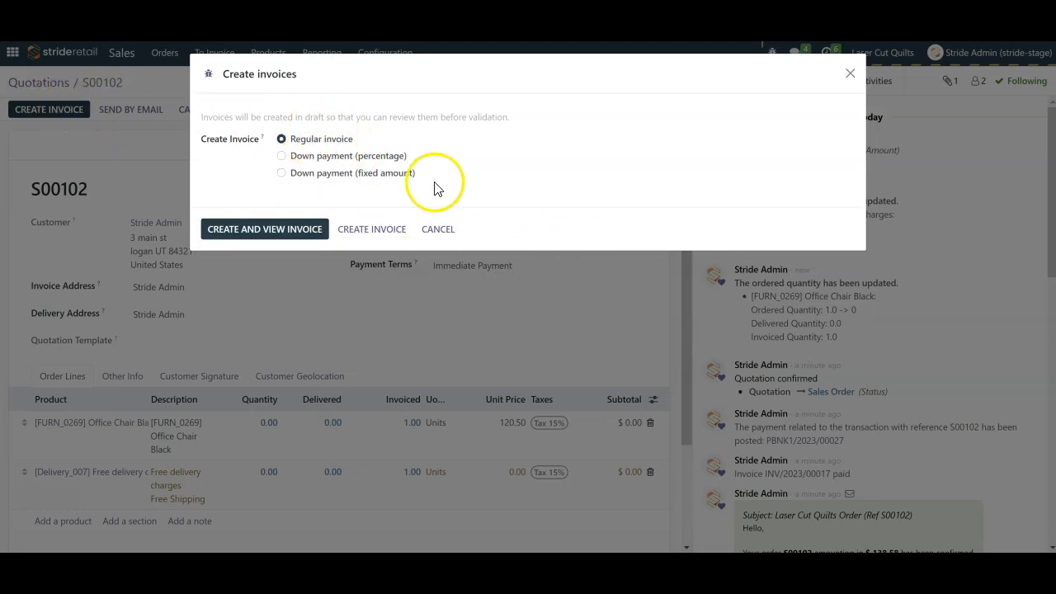
pyautogui.moveTo(401, 264)
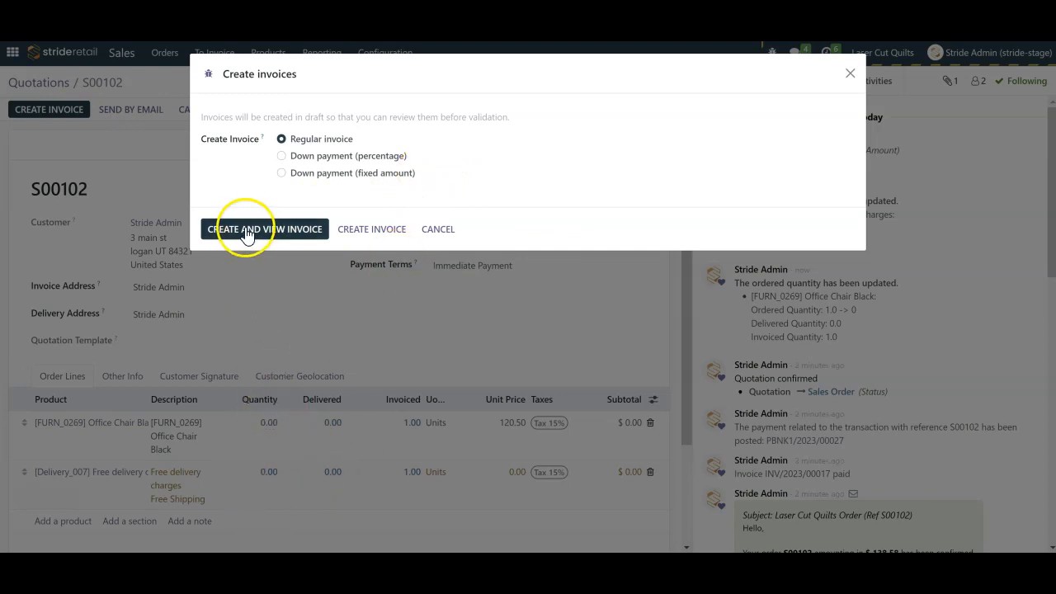
pyautogui.moveTo(264, 229)
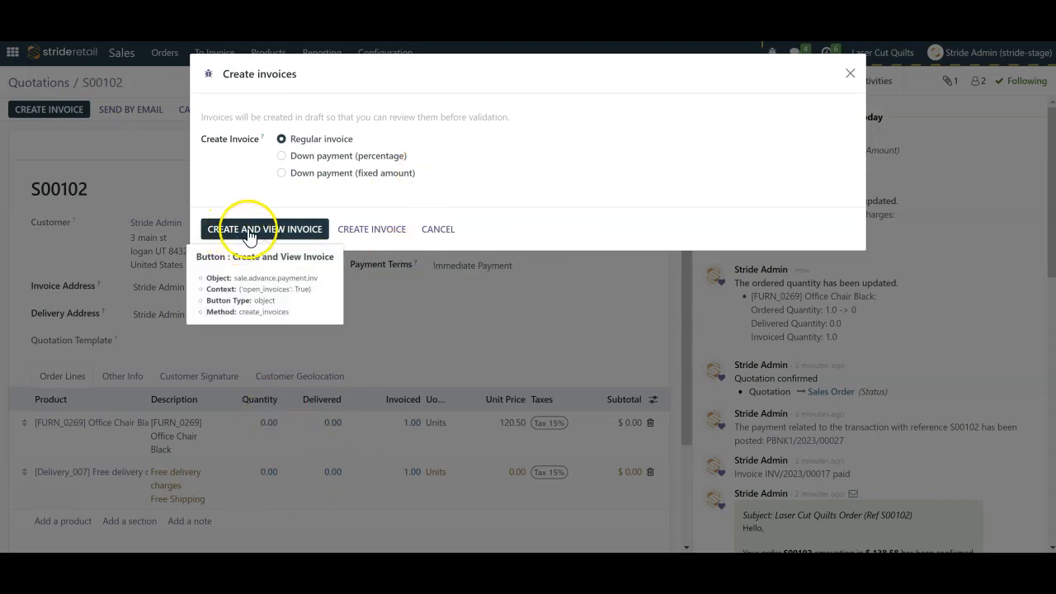
pyautogui.click(264, 229)
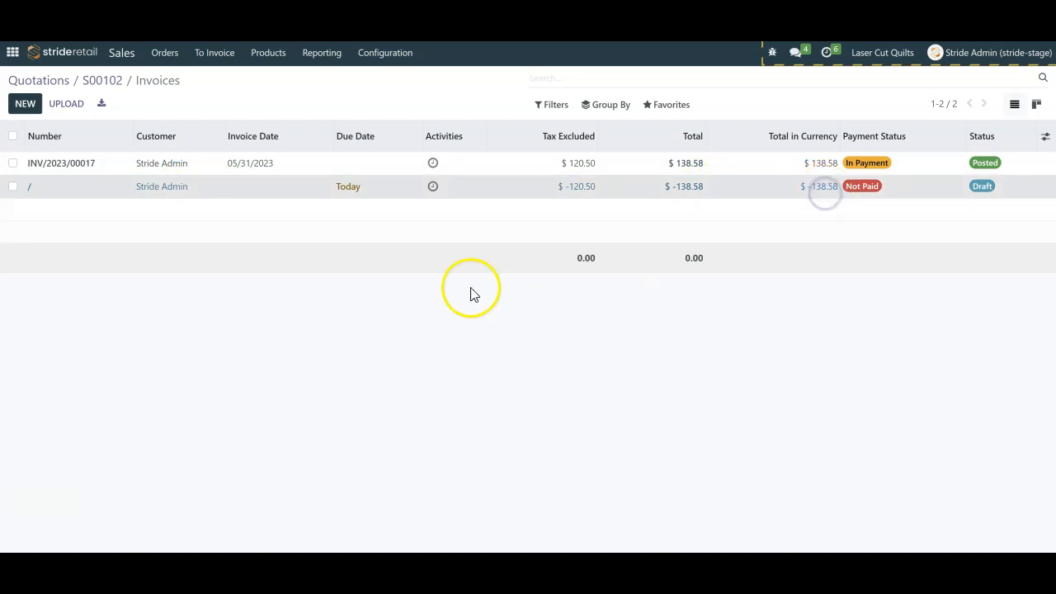
# Open the draft credit note and confirm it as RINV/2023/00003 for $138.58
pyautogui.click(29, 186)
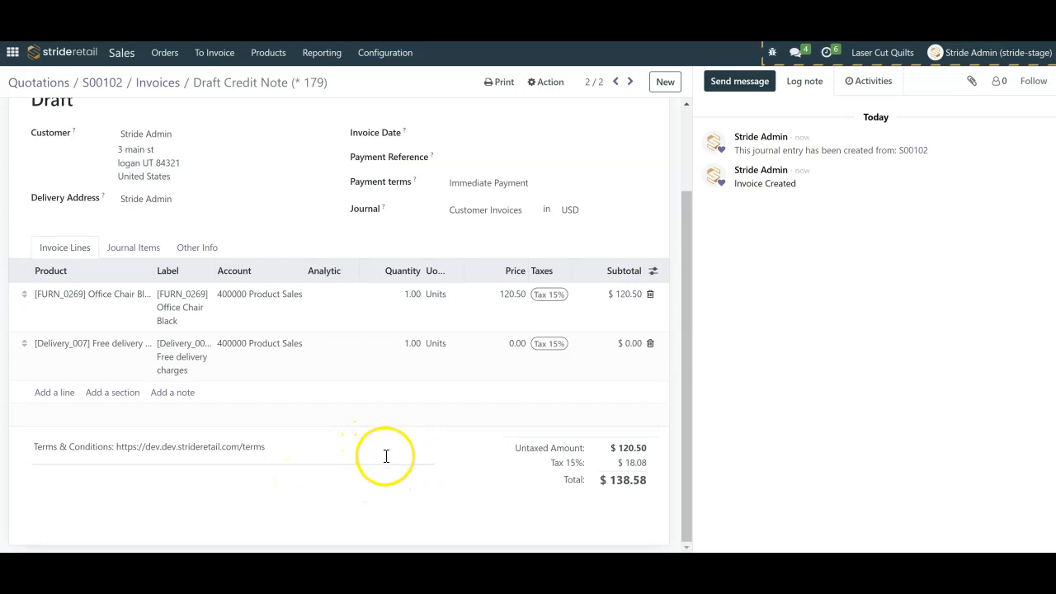
pyautogui.moveTo(35, 109)
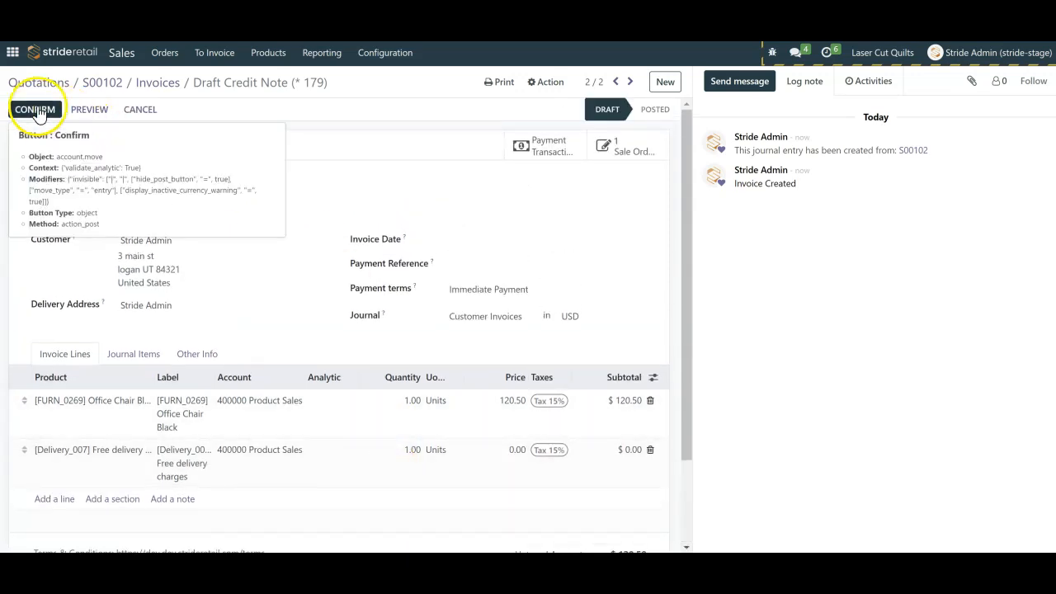
pyautogui.click(35, 109)
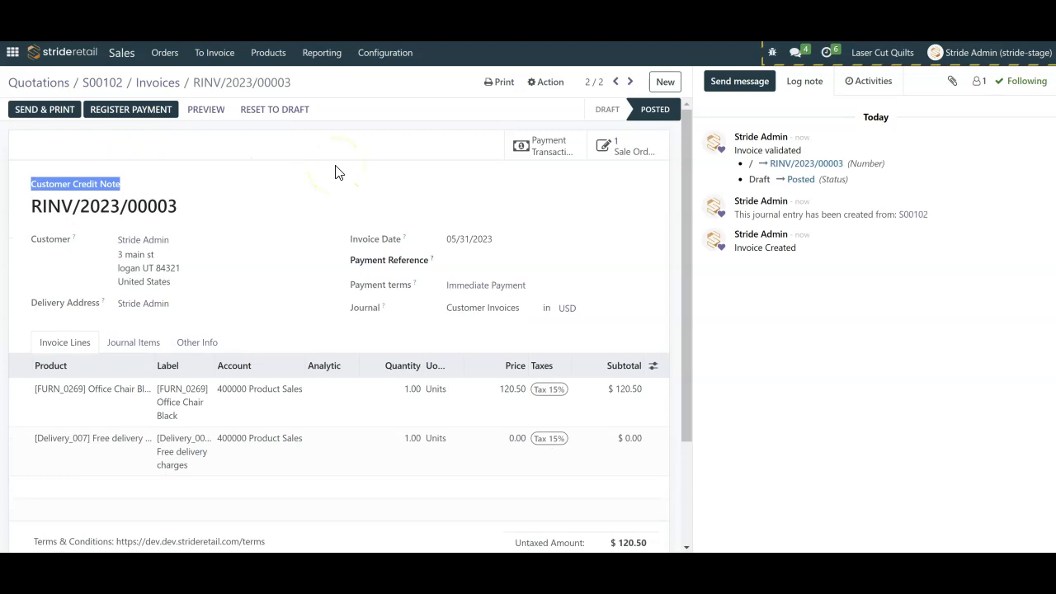
pyautogui.scroll(-3)
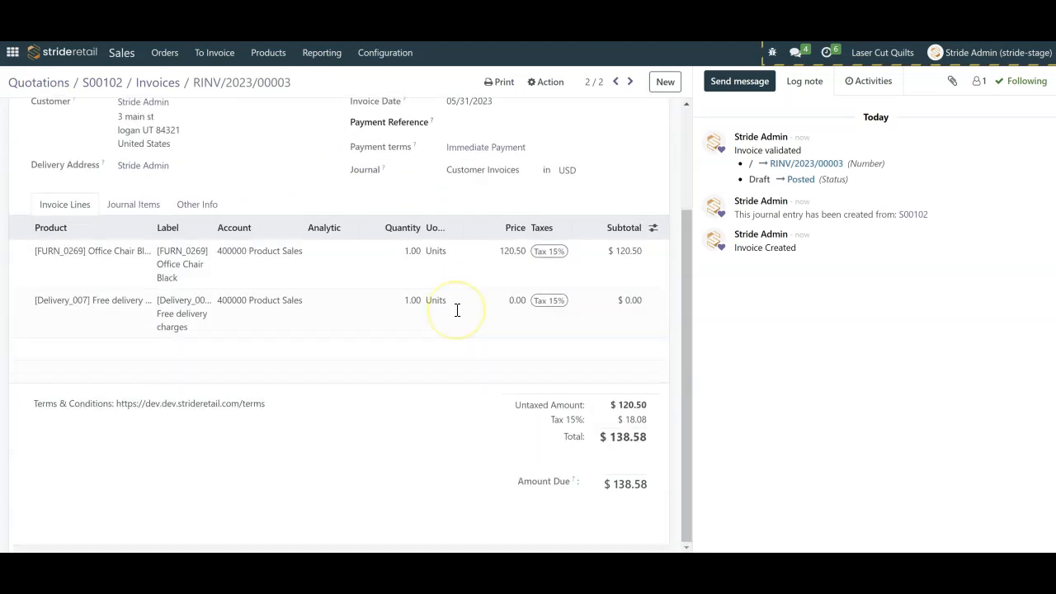
pyautogui.scroll(3)
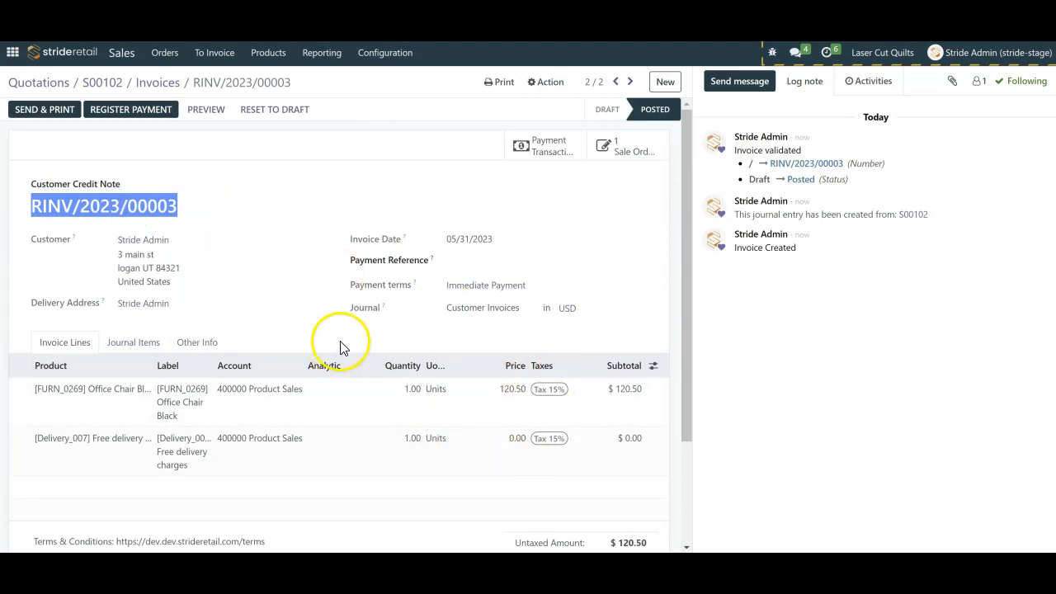
pyautogui.moveTo(305, 300)
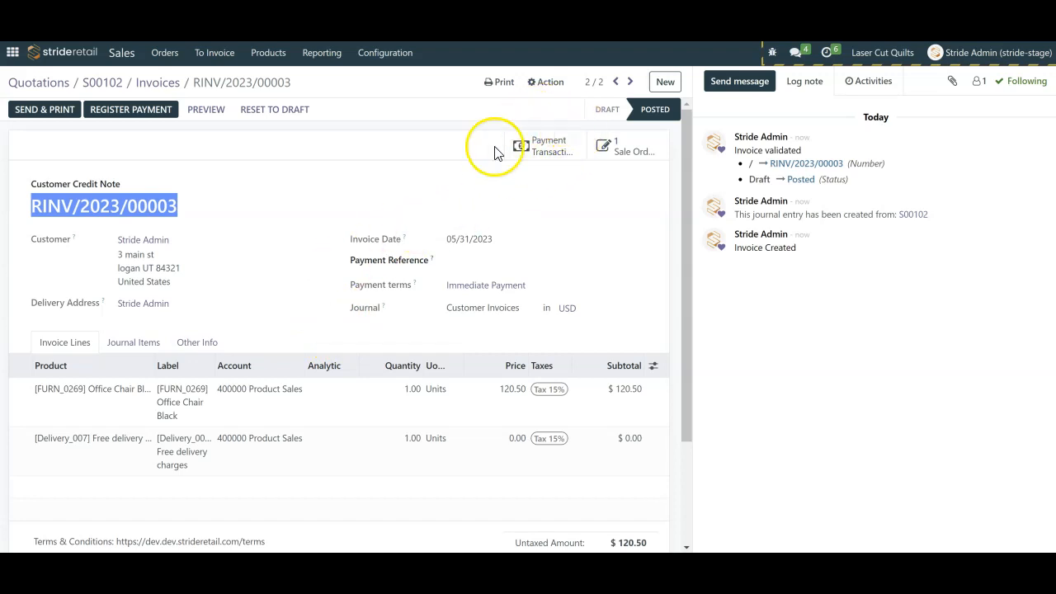
pyautogui.moveTo(520, 208)
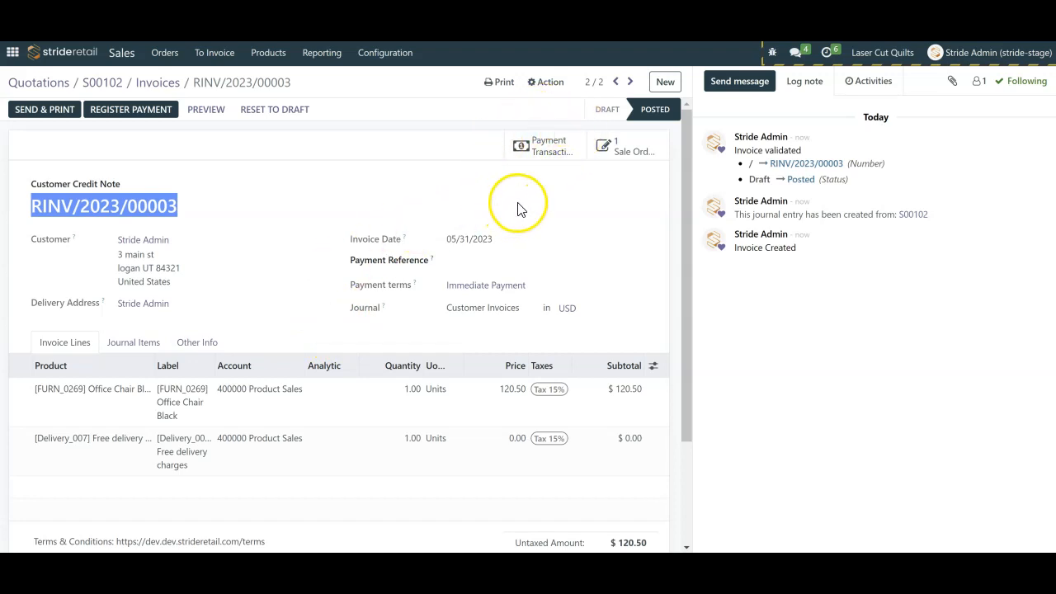
pyautogui.moveTo(557, 207)
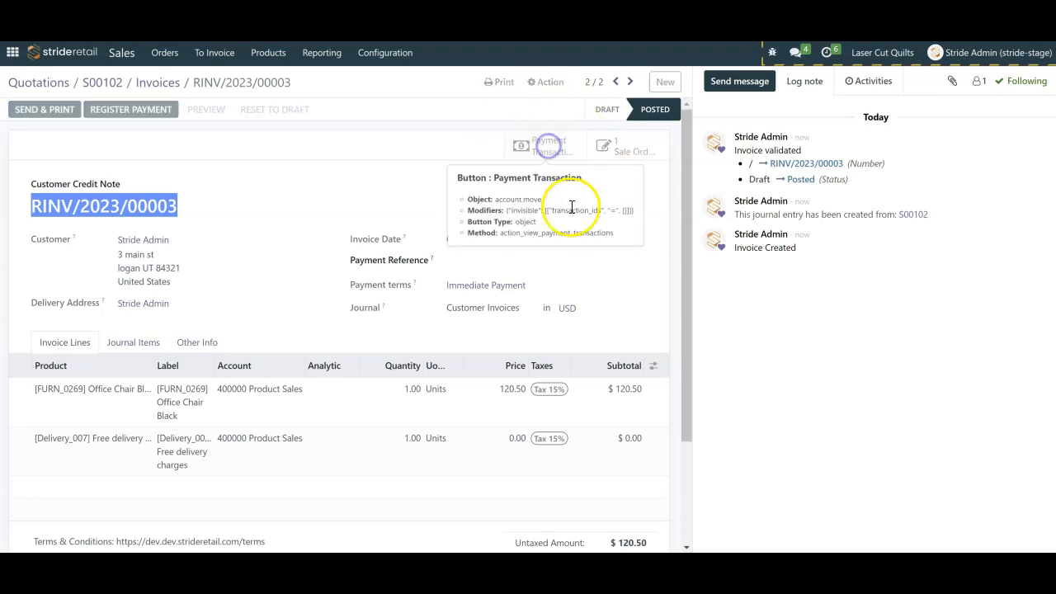
# Process a full-amount $138.58 refund on the S00102 card payment transaction
pyautogui.click(544, 146)
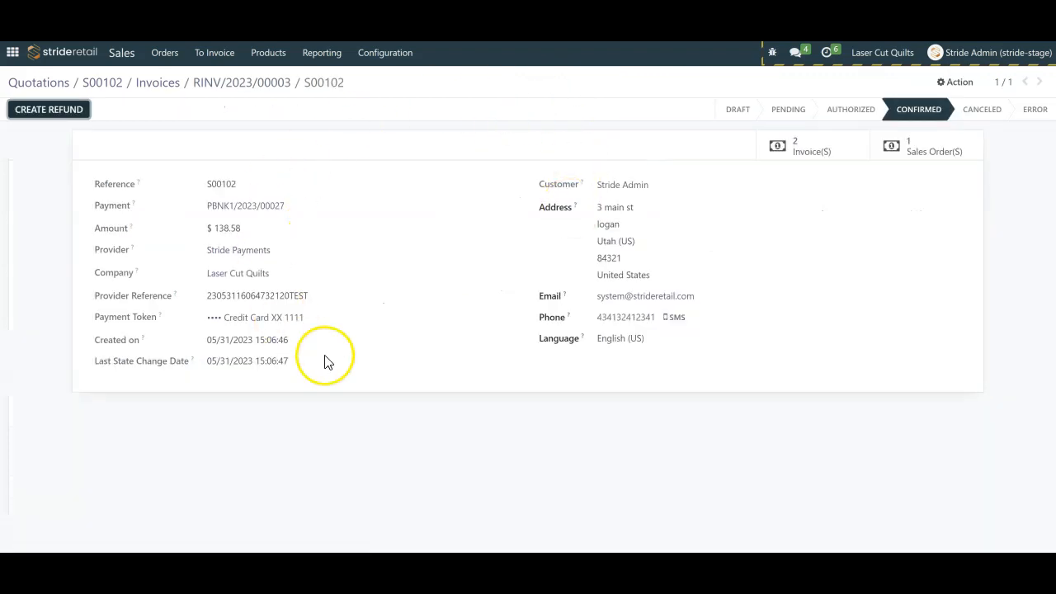
pyautogui.moveTo(404, 350)
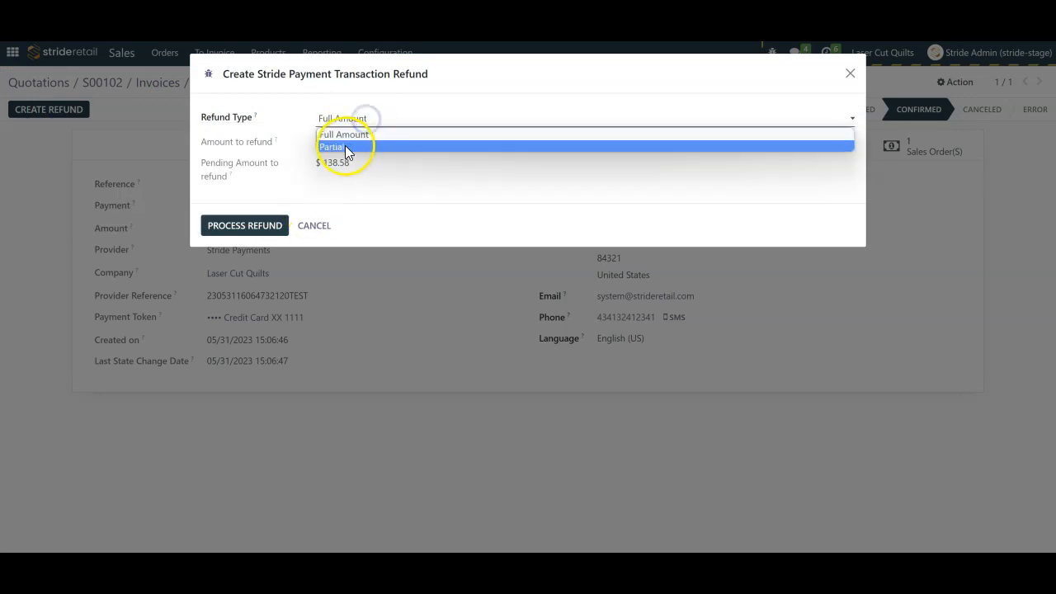
pyautogui.click(341, 134)
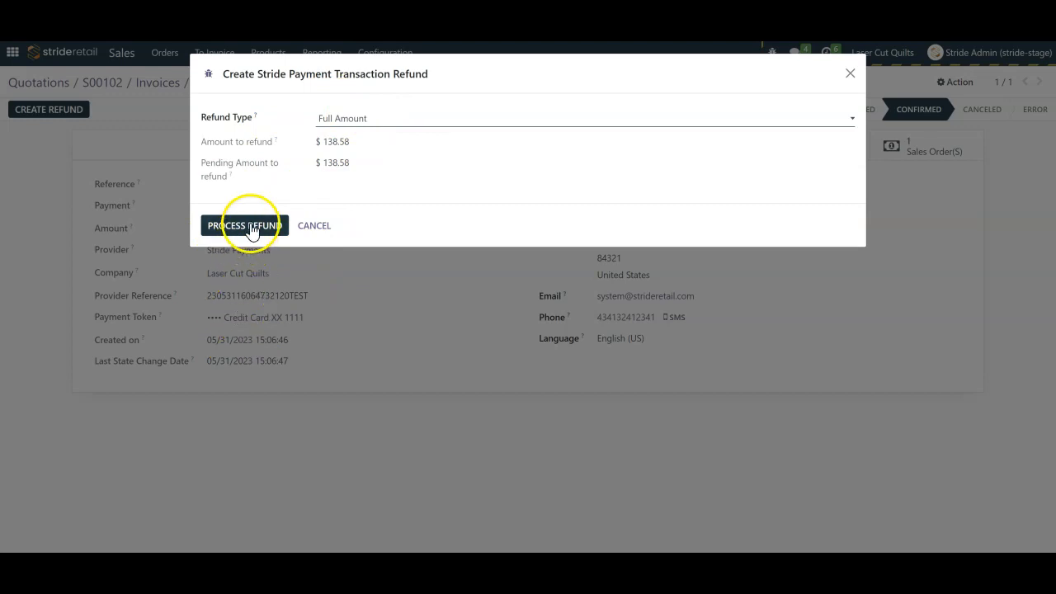
pyautogui.moveTo(244, 225)
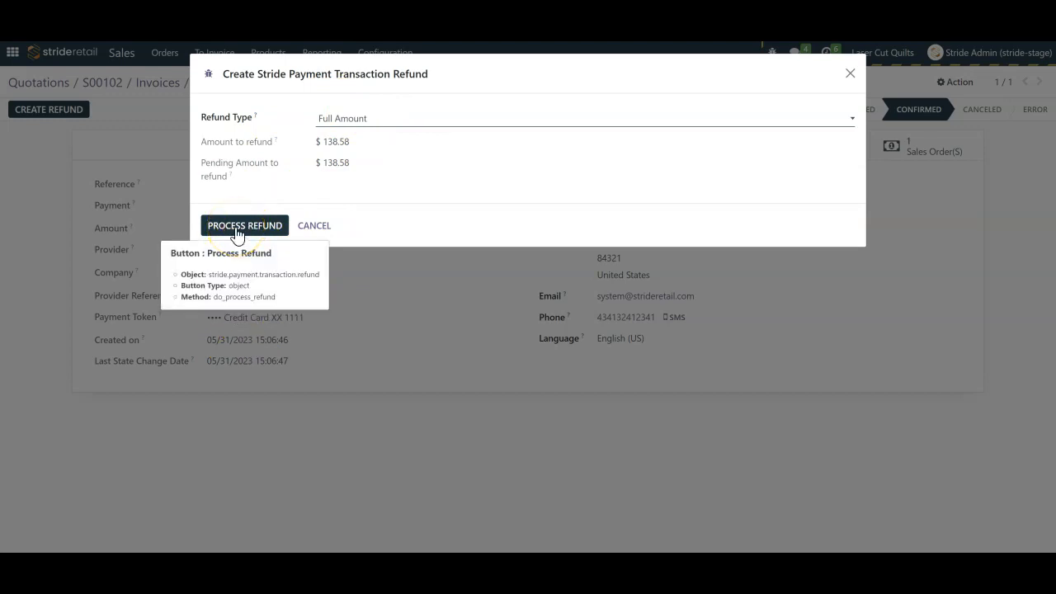
pyautogui.click(244, 226)
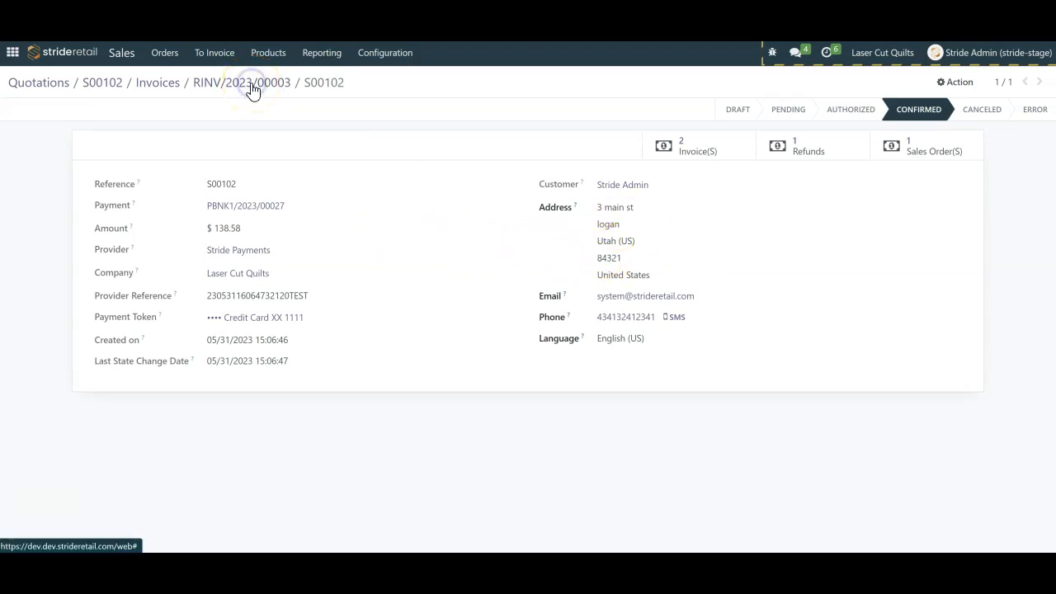
# Apply the R-S00102 refund debit to RINV/2023/00003, leaving $0.00 due
pyautogui.click(241, 81)
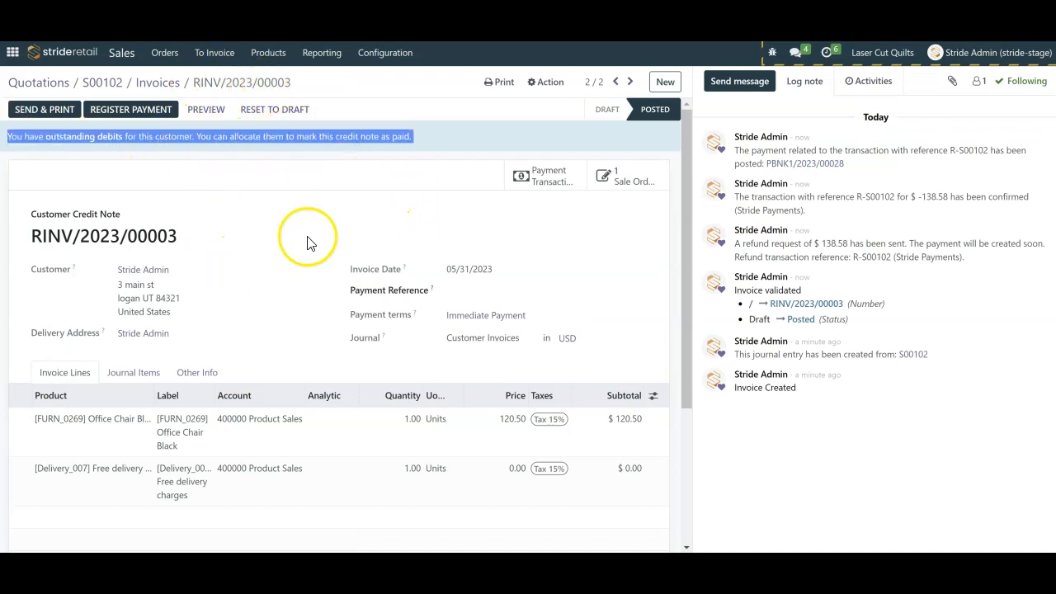
pyautogui.scroll(-3)
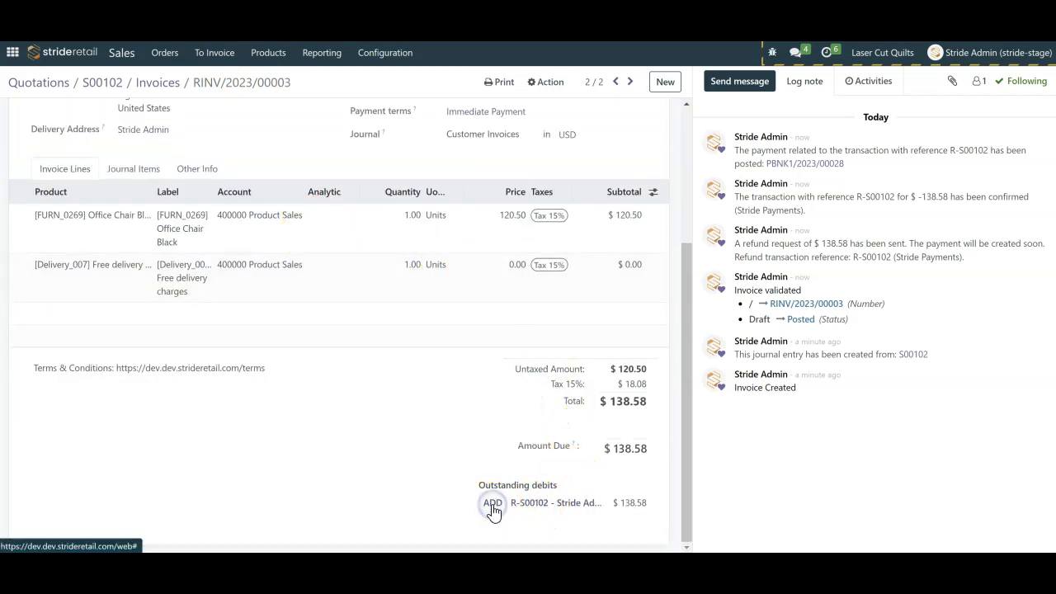
pyautogui.click(492, 503)
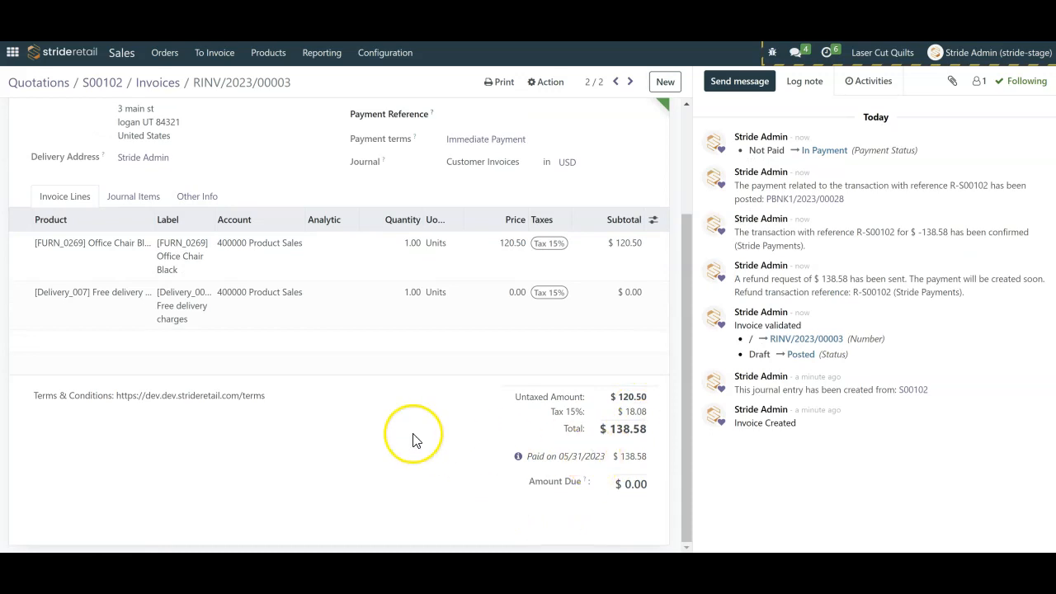
pyautogui.scroll(3)
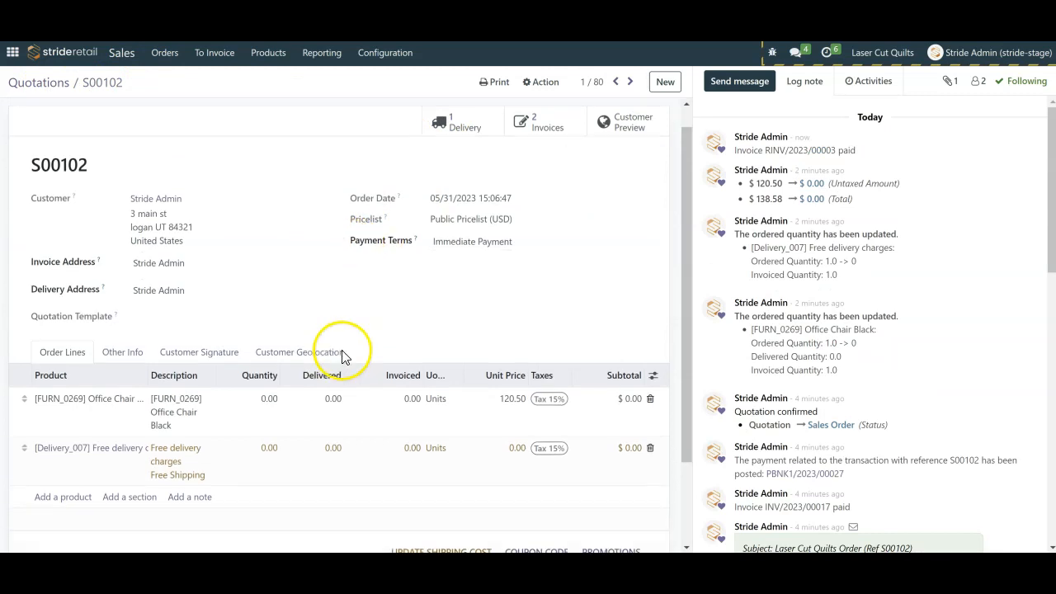
pyautogui.scroll(-3)
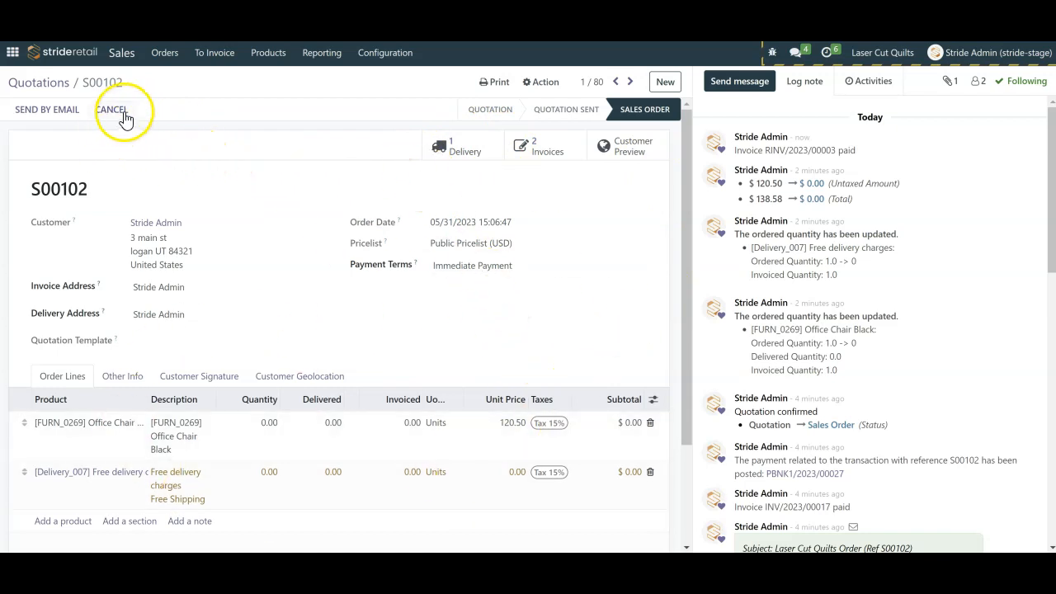
pyautogui.moveTo(111, 109)
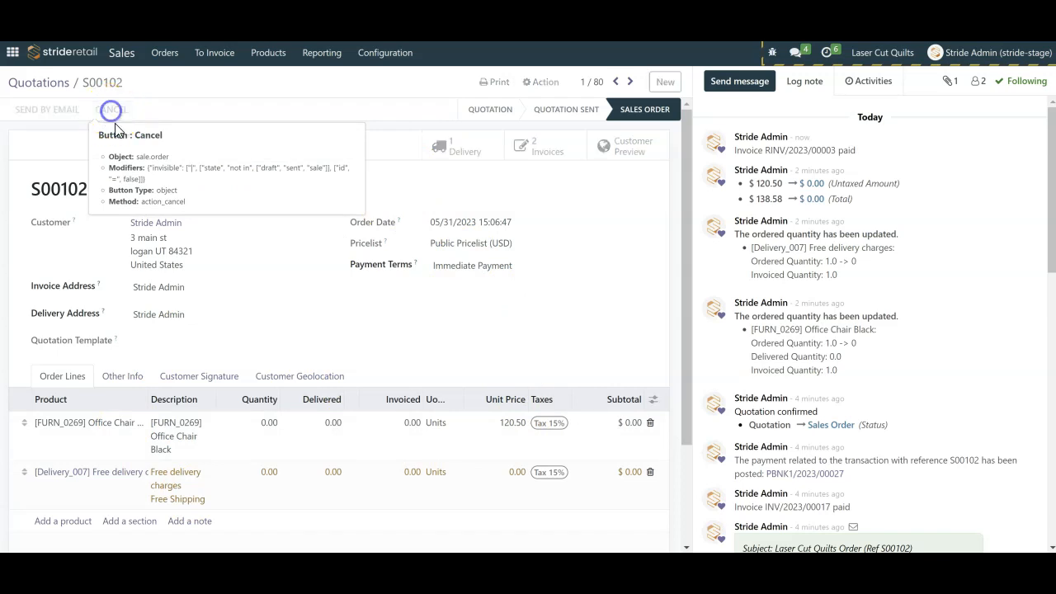
# Cancel S00102 without emailing, verify delivery WH/OUT/00050 is cancelled, then return to Quotations
pyautogui.click(110, 109)
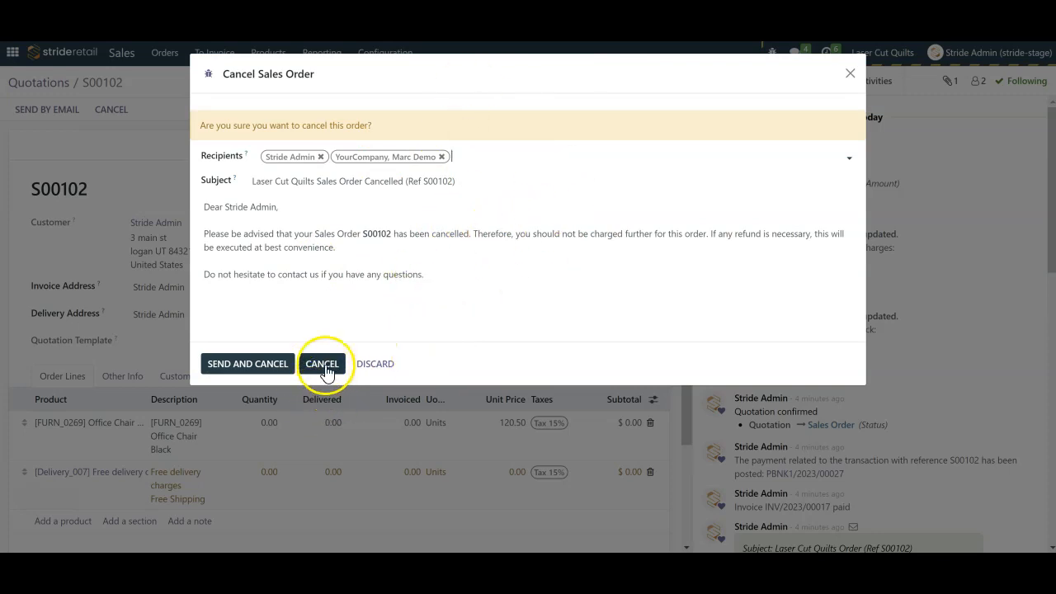
pyautogui.moveTo(322, 363)
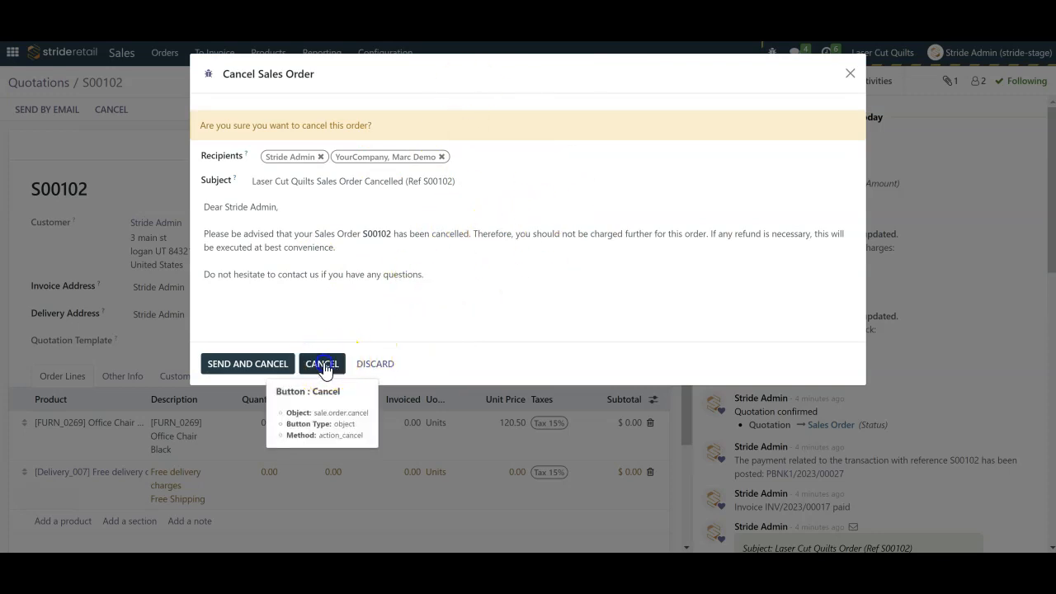
pyautogui.click(322, 364)
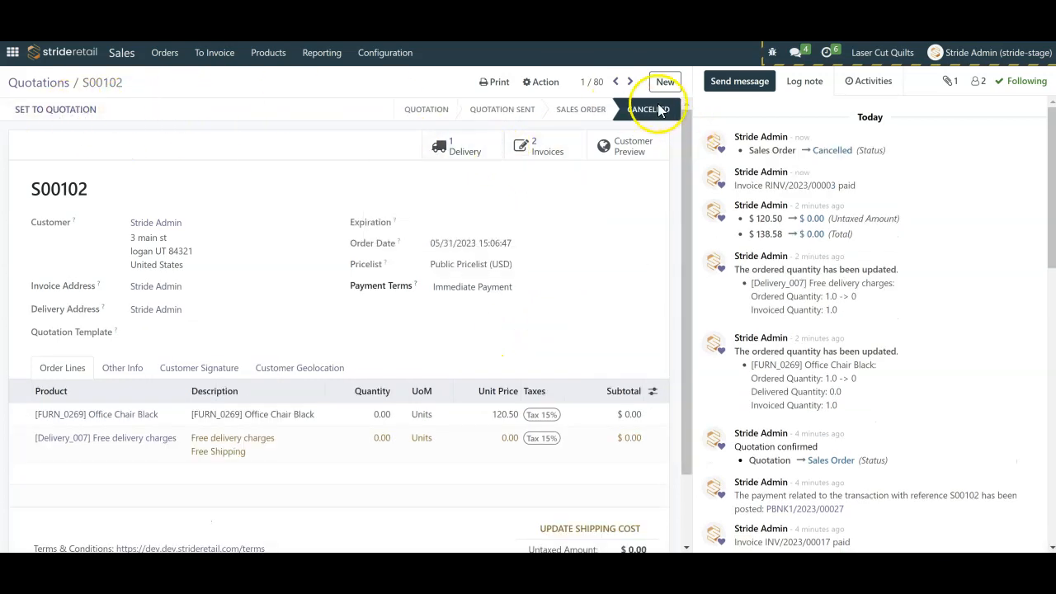
pyautogui.click(463, 147)
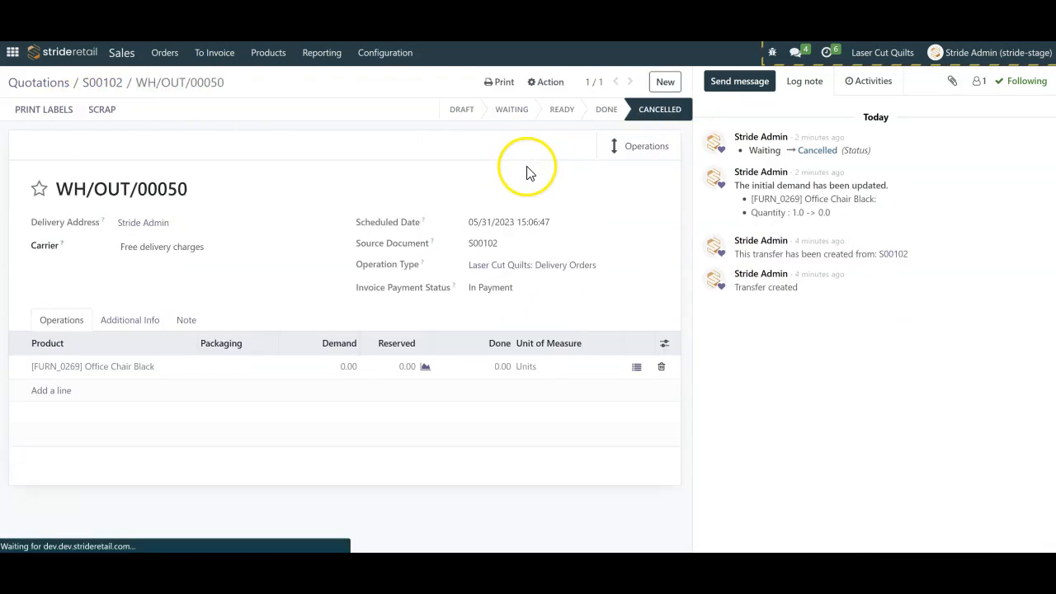
pyautogui.moveTo(208, 491)
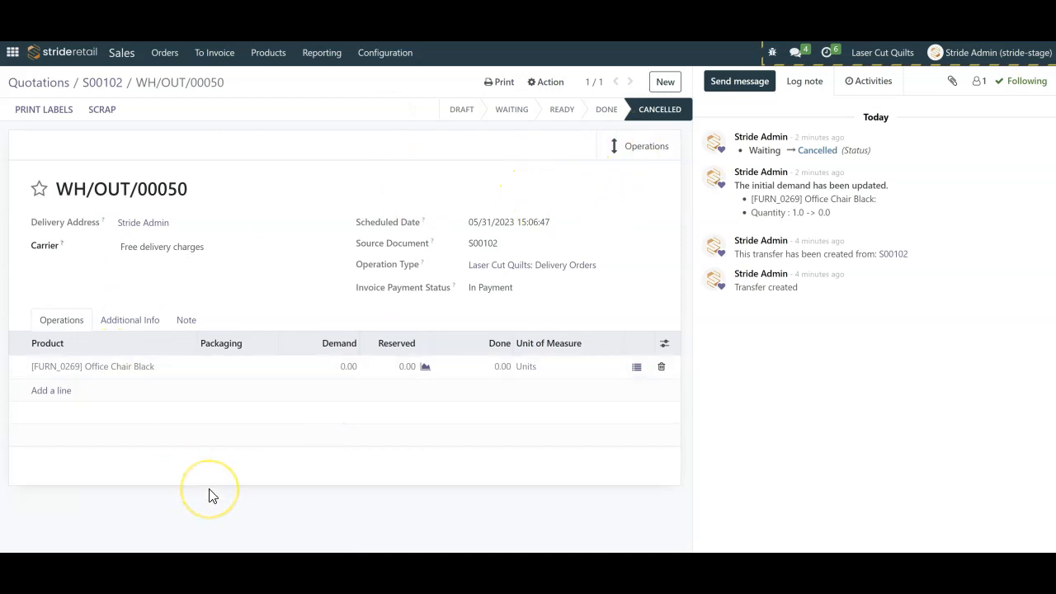
pyautogui.moveTo(295, 147)
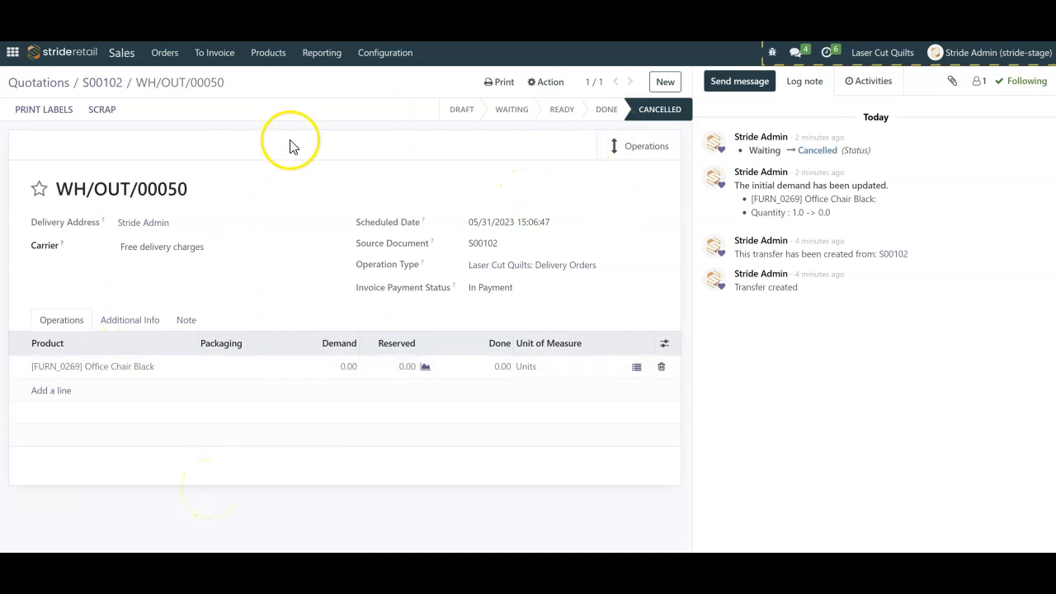
pyautogui.moveTo(102, 82)
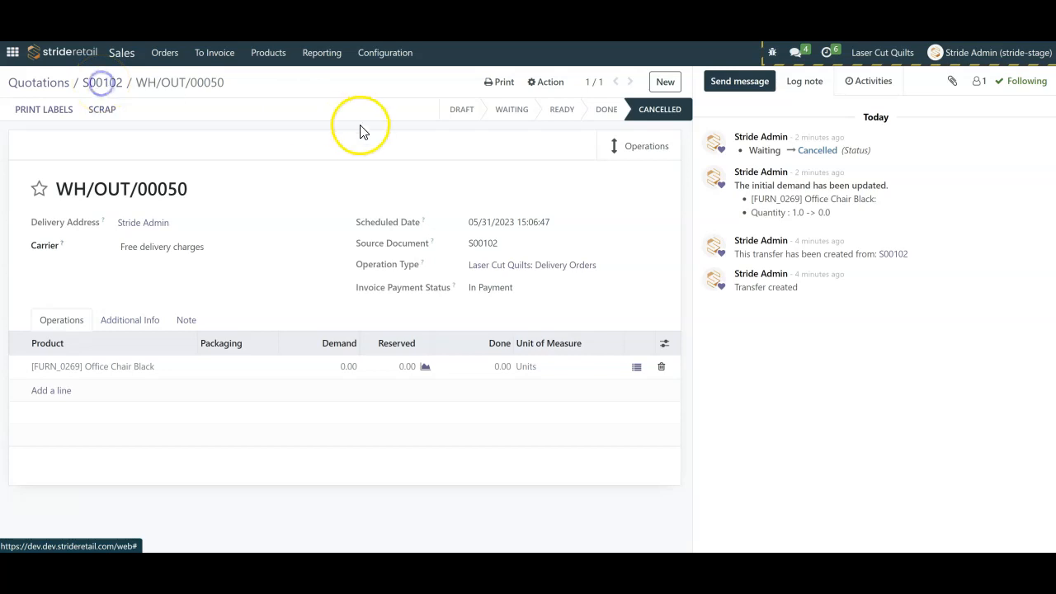
pyautogui.click(102, 83)
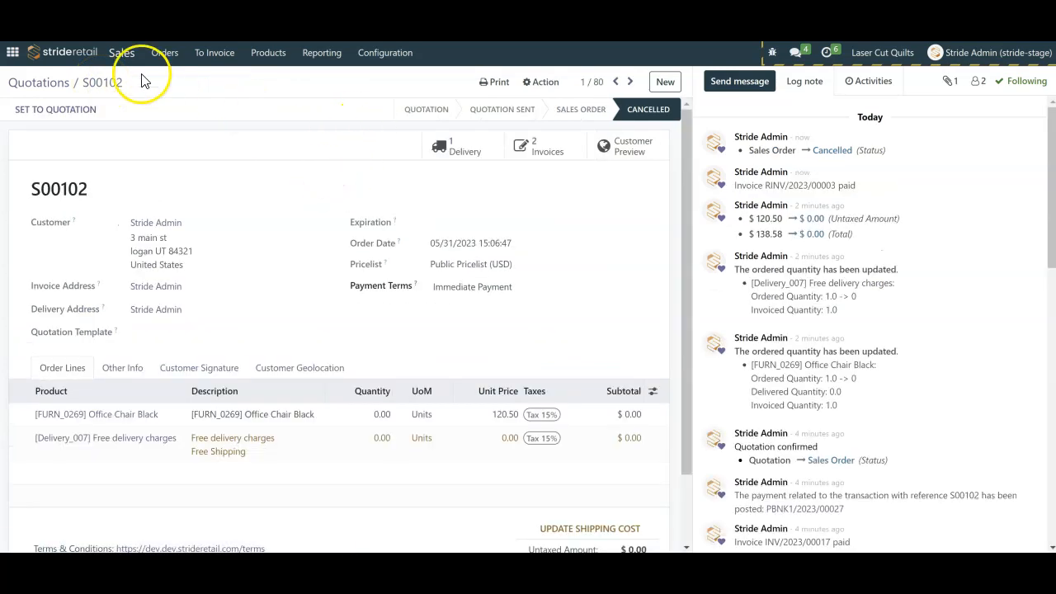
pyautogui.click(38, 81)
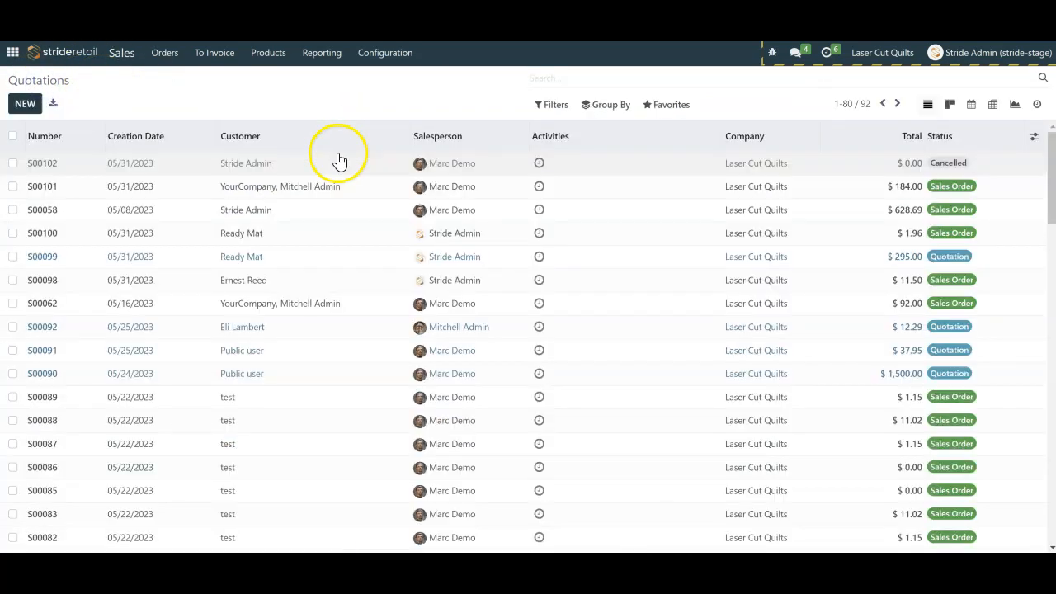
# Check order S00101, return to Quotations, then open order S00058
pyautogui.click(42, 186)
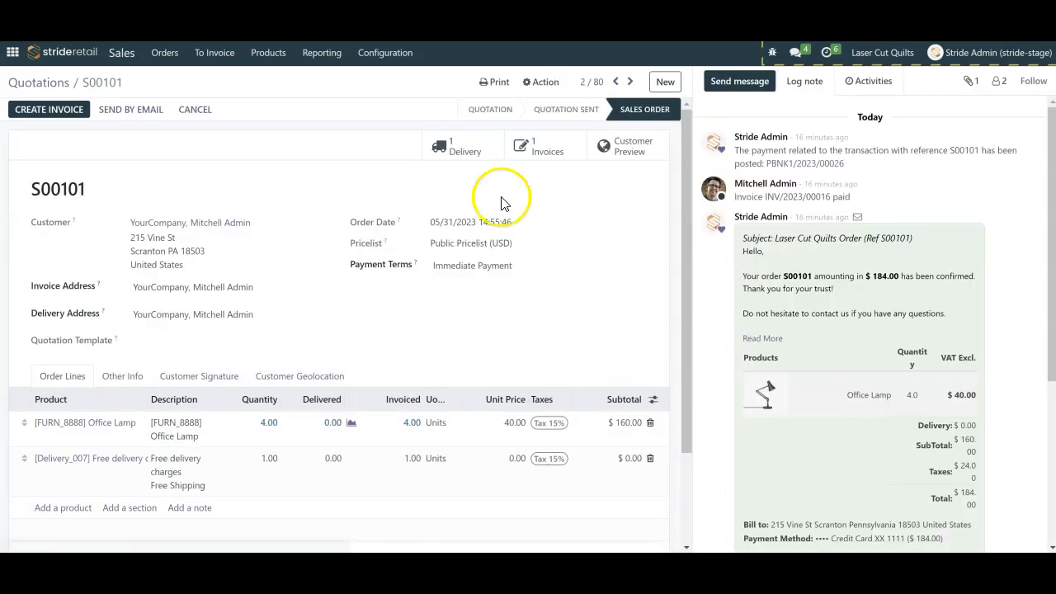
pyautogui.moveTo(359, 296)
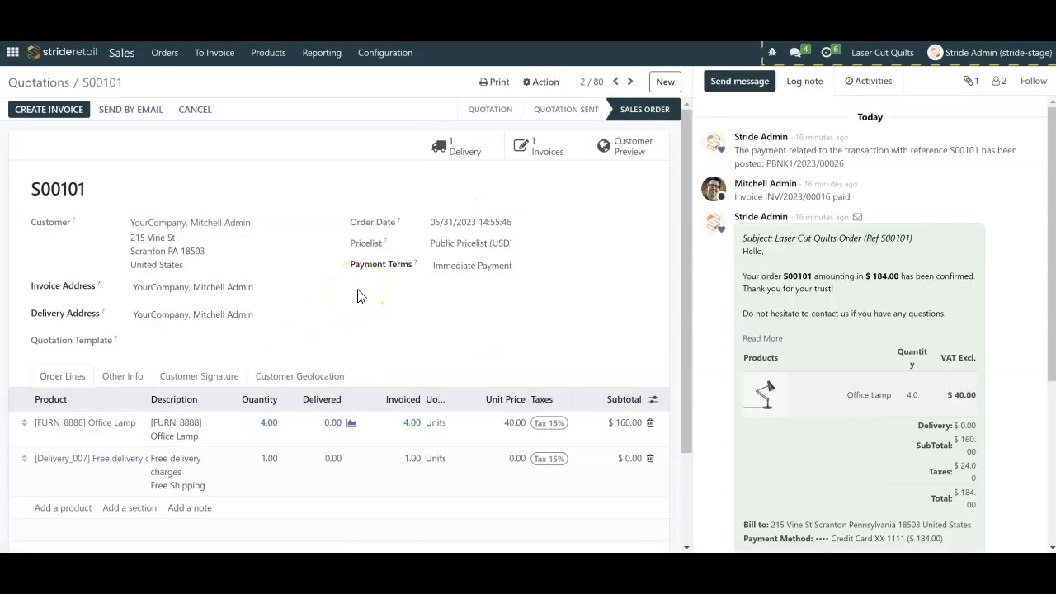
pyautogui.click(38, 81)
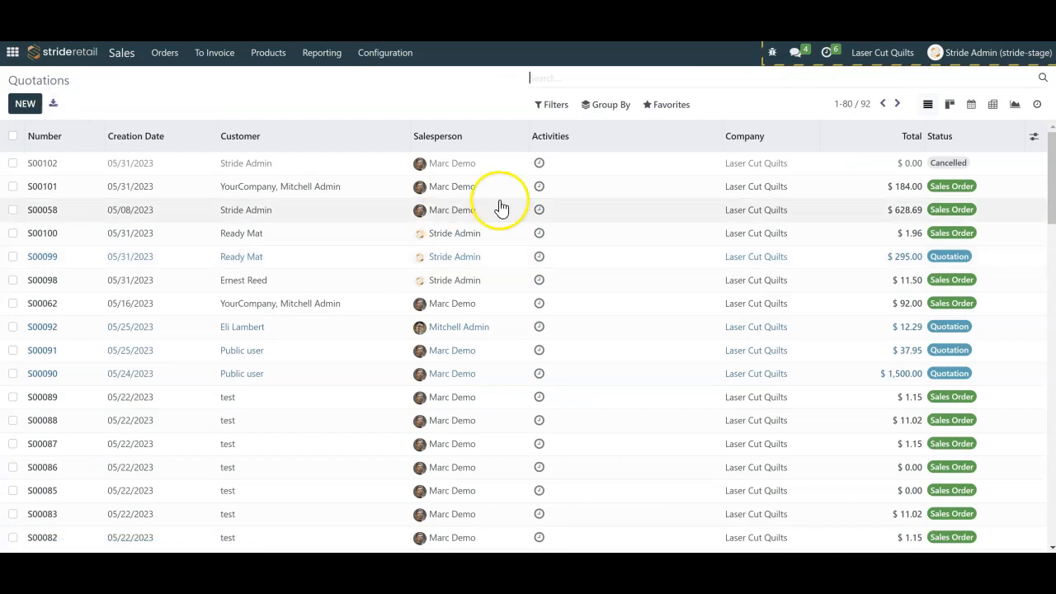
pyautogui.moveTo(633, 234)
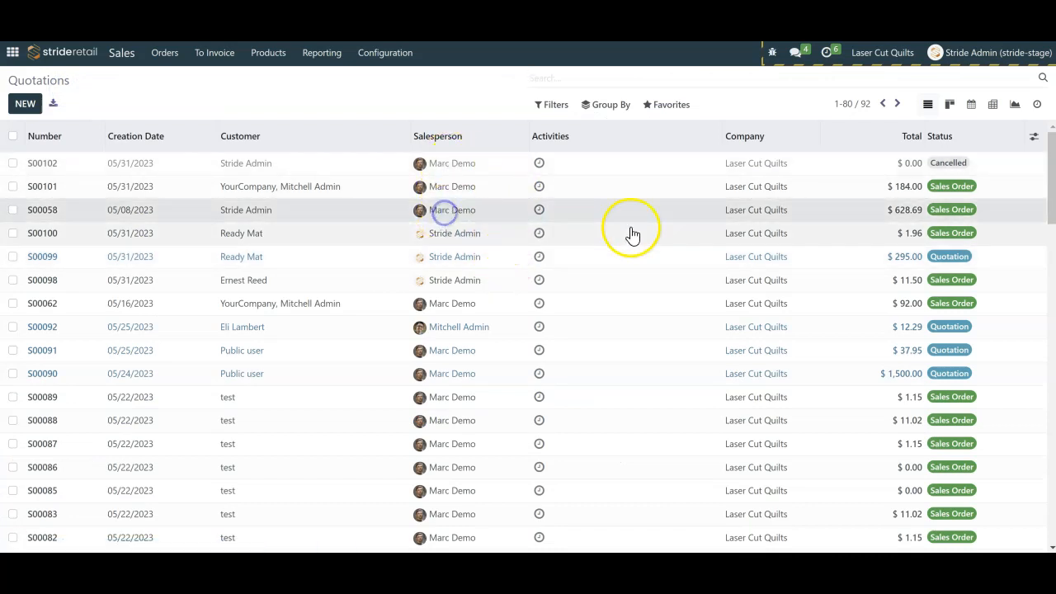
pyautogui.click(42, 209)
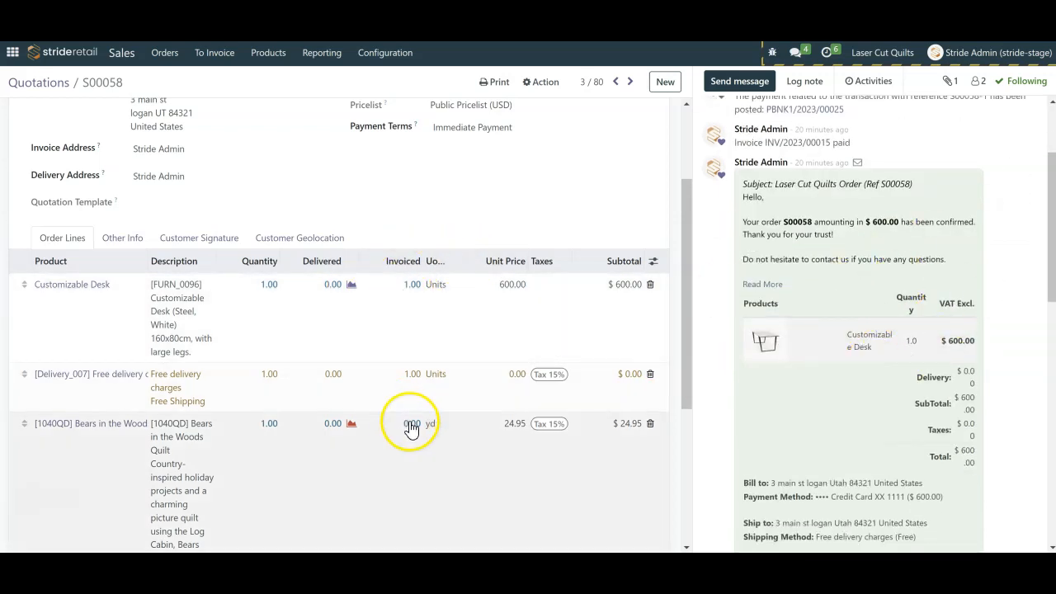
# Zero the Customizable Desk quantity on S00058 and add a [BDB001TW] Backdoor Bear line
pyautogui.scroll(3)
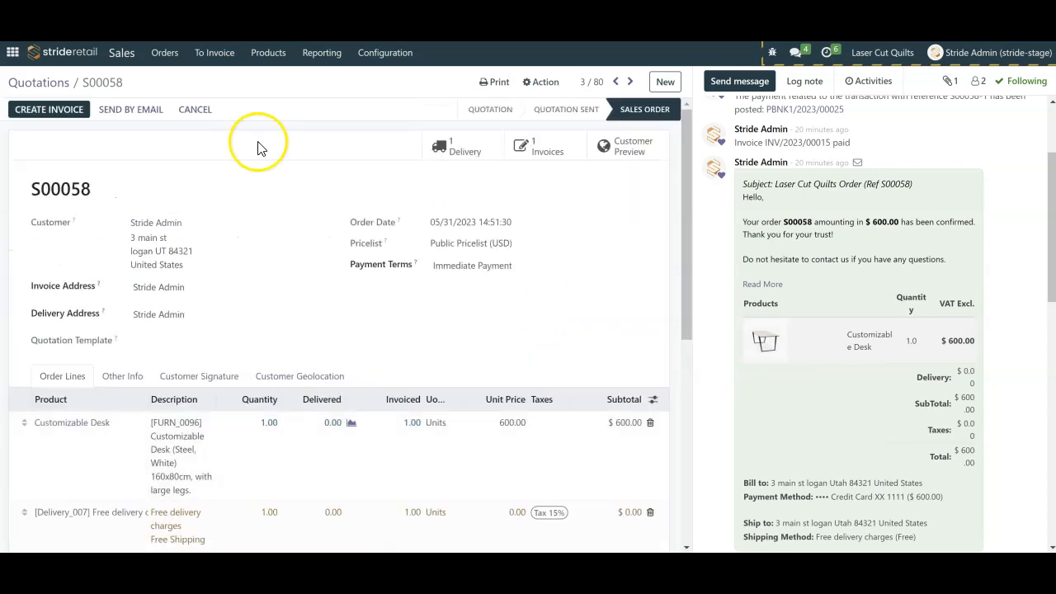
pyautogui.scroll(-3)
pyautogui.write('0')
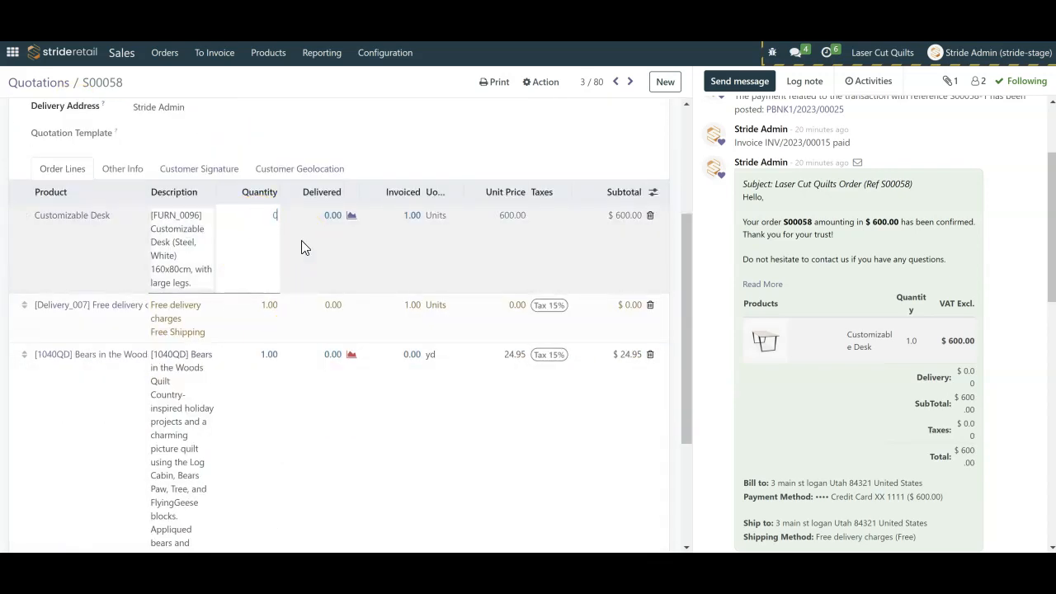
pyautogui.click(274, 215)
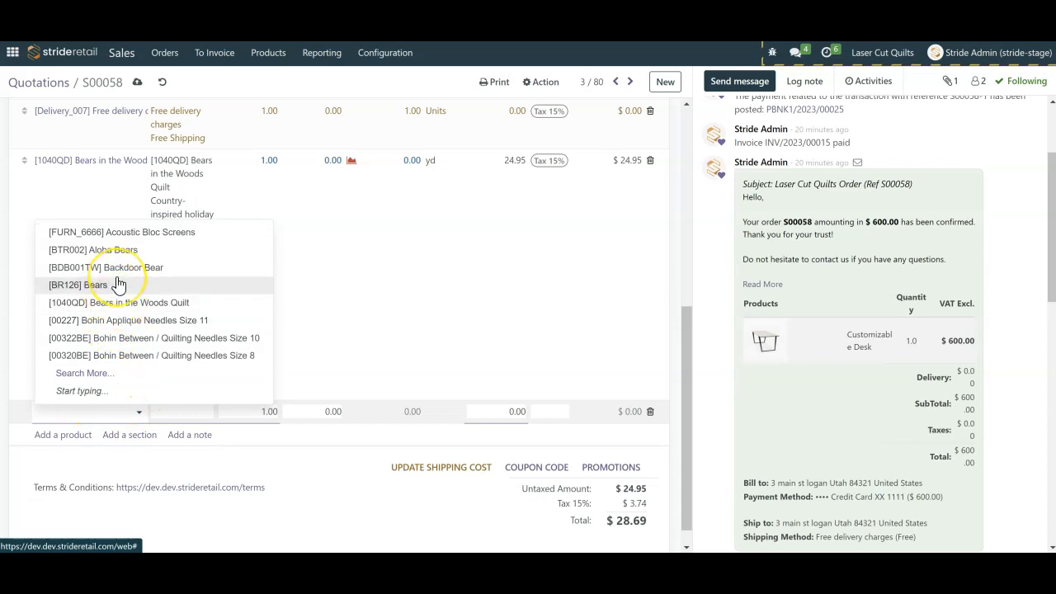
pyautogui.click(105, 266)
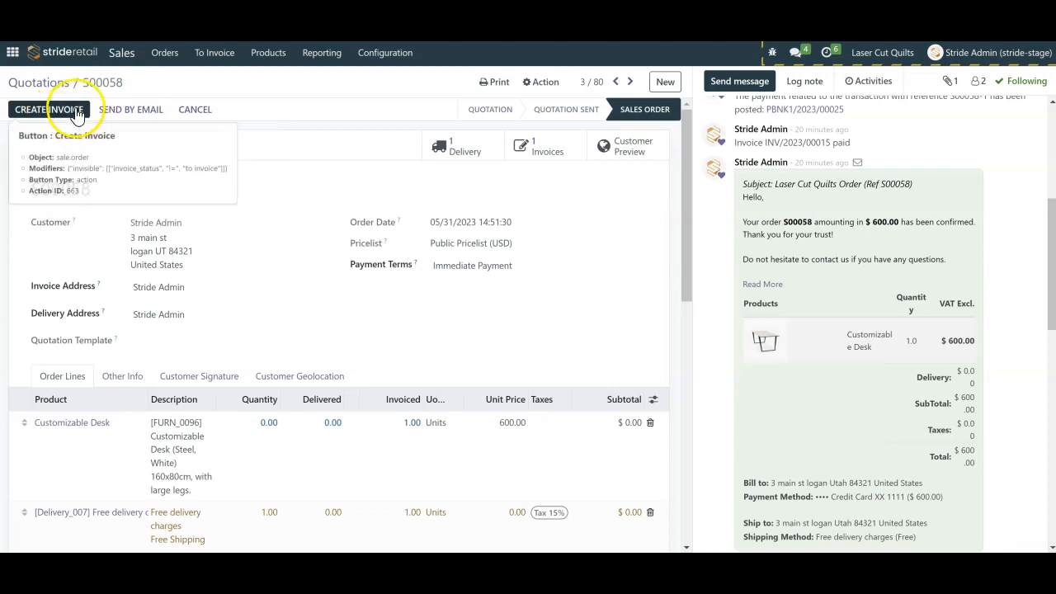
# Create and view an invoice for S00058, producing a draft credit note
pyautogui.click(48, 109)
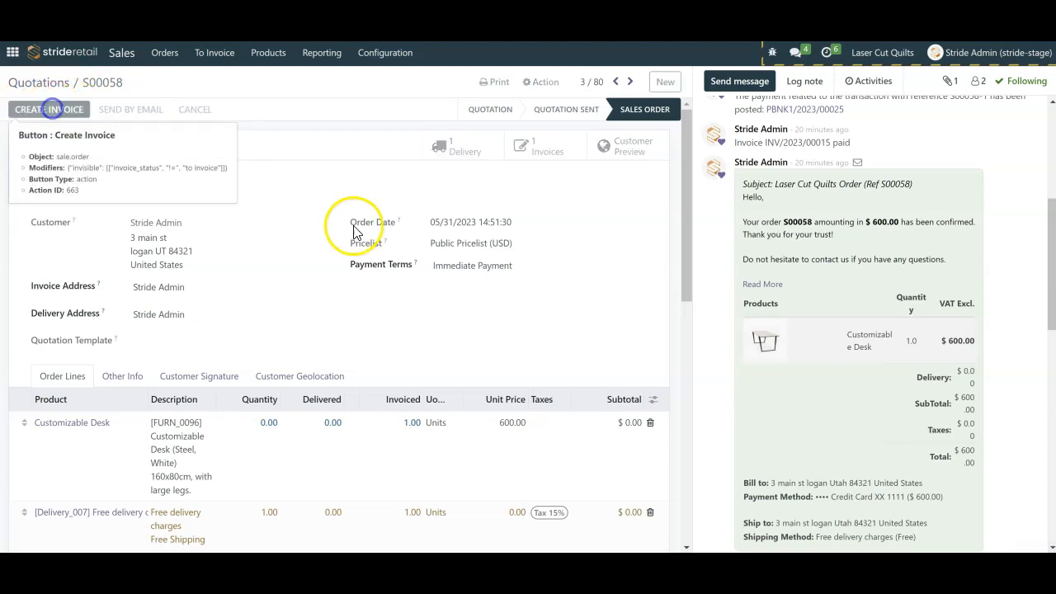
pyautogui.click(48, 109)
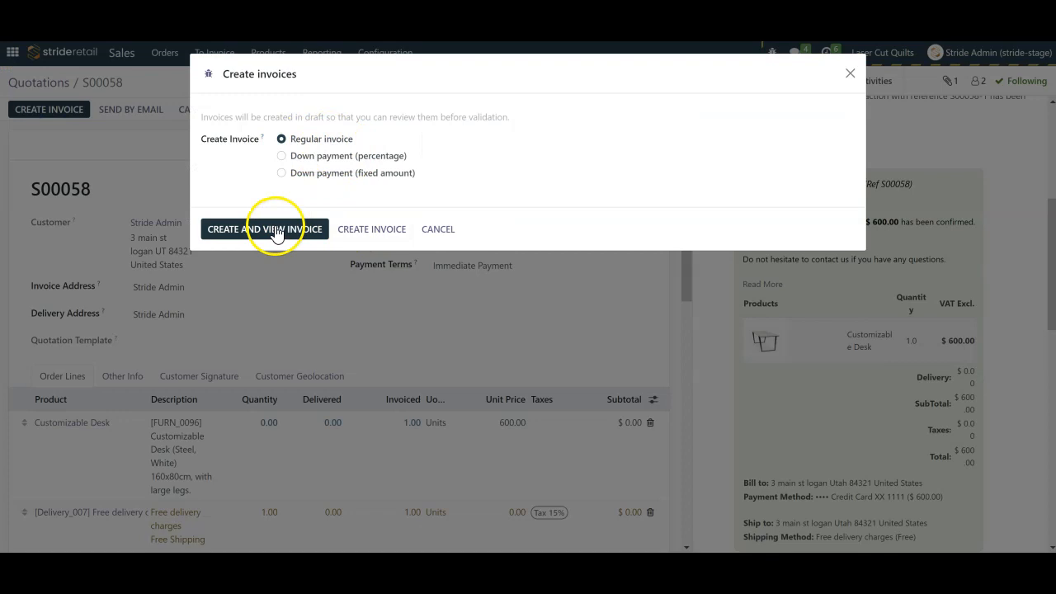
pyautogui.click(264, 228)
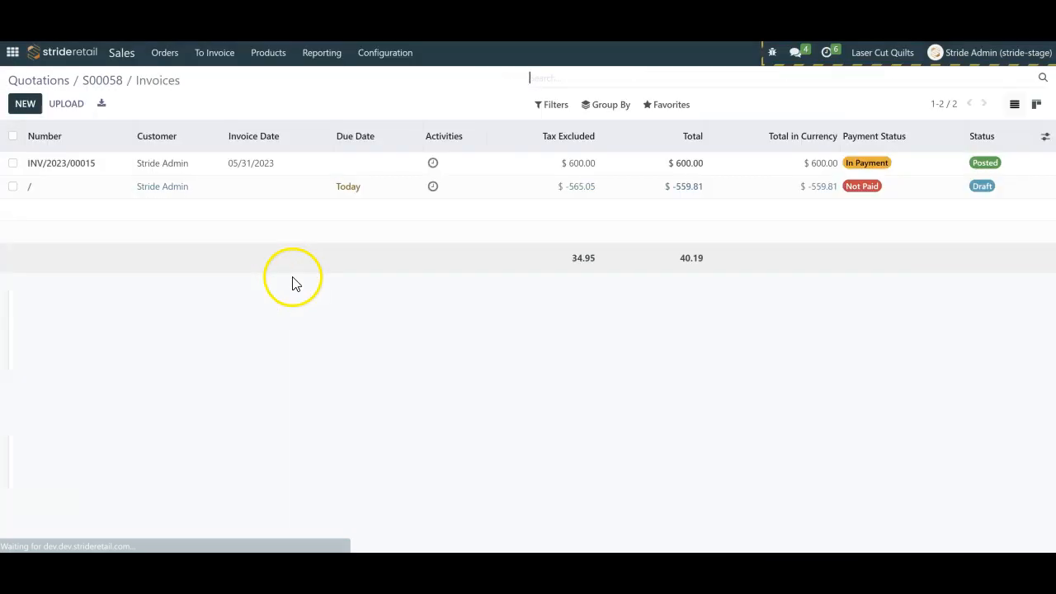
pyautogui.moveTo(698, 195)
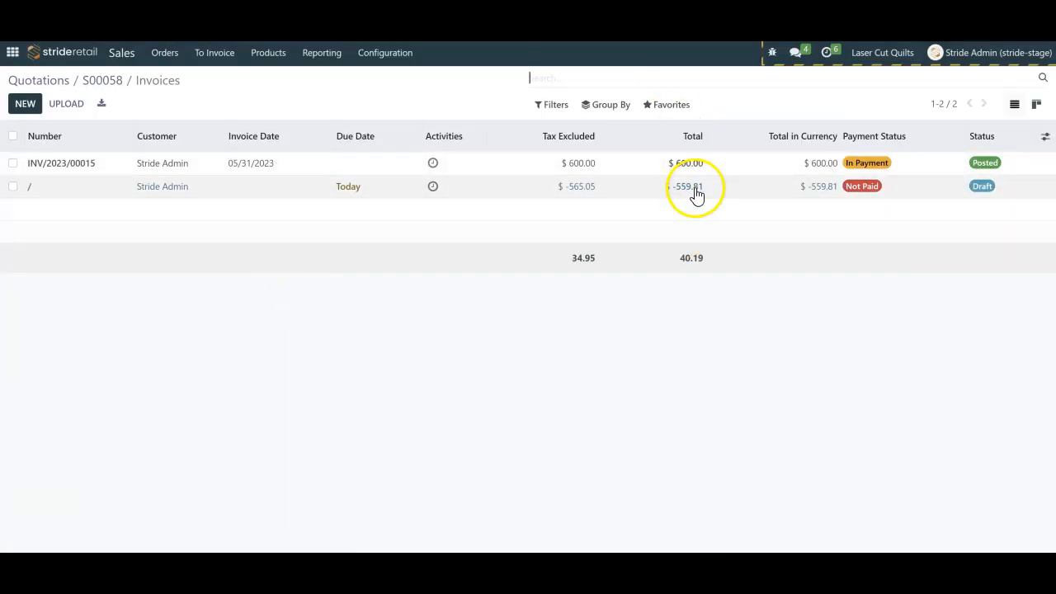
# Review the draft credit note's 559.81 total and post it as RINV/2023/00004
pyautogui.click(687, 186)
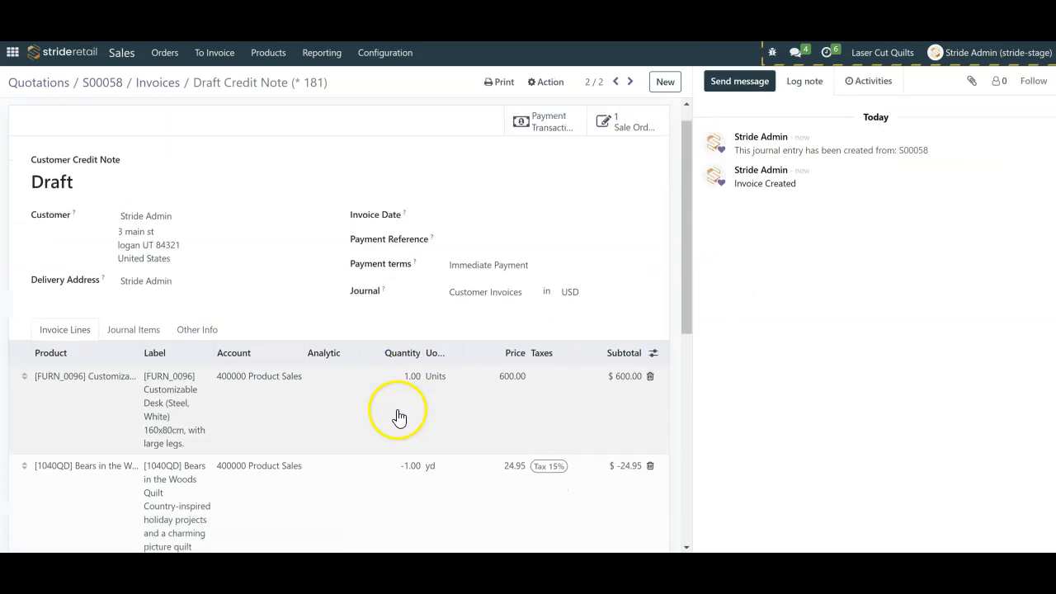
pyautogui.scroll(-3)
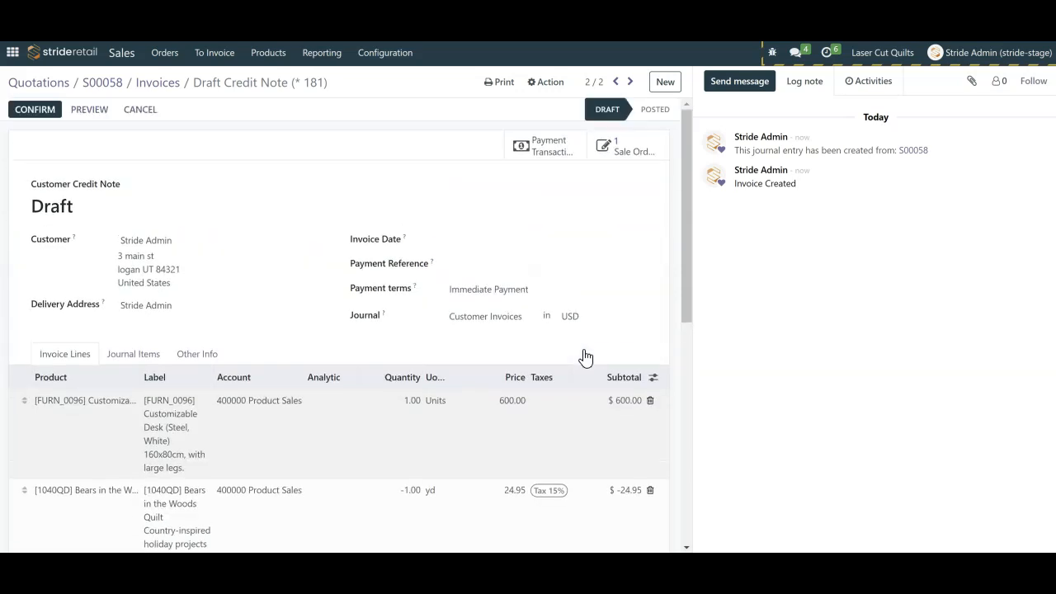
pyautogui.scroll(-3)
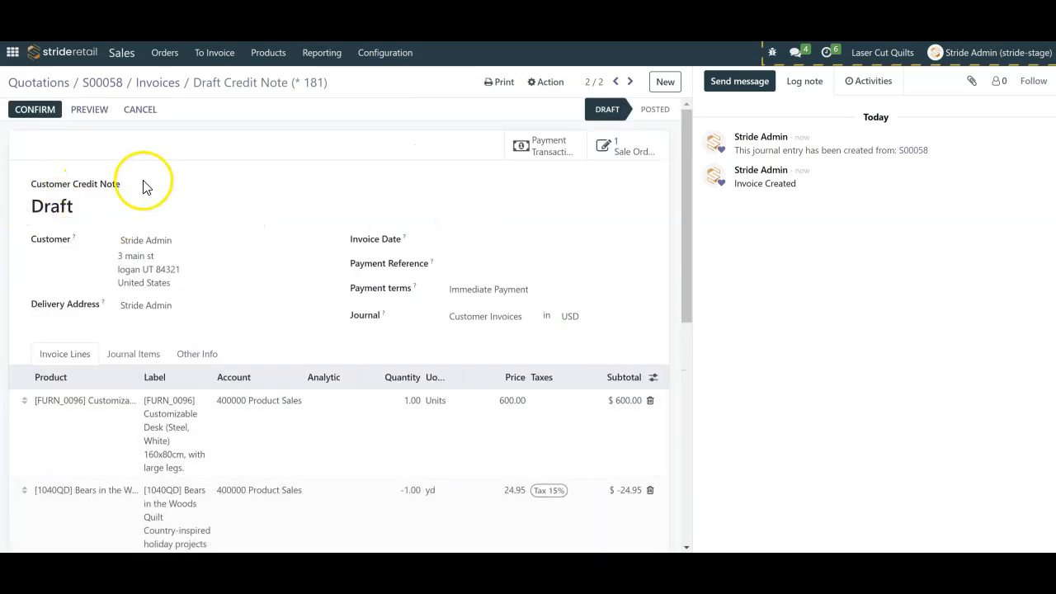
pyautogui.doubleClick(75, 184)
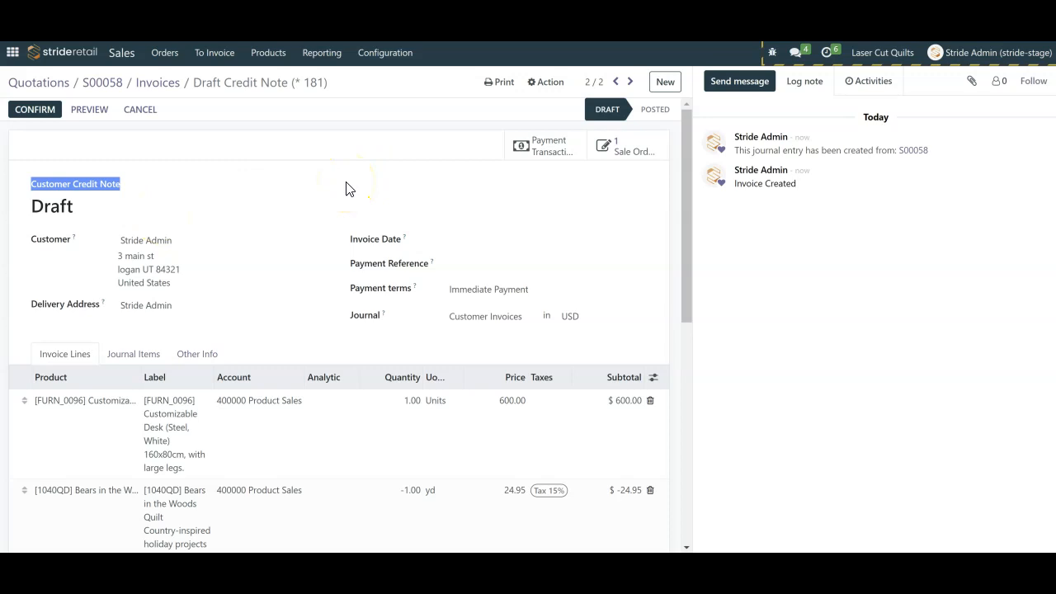
pyautogui.scroll(-3)
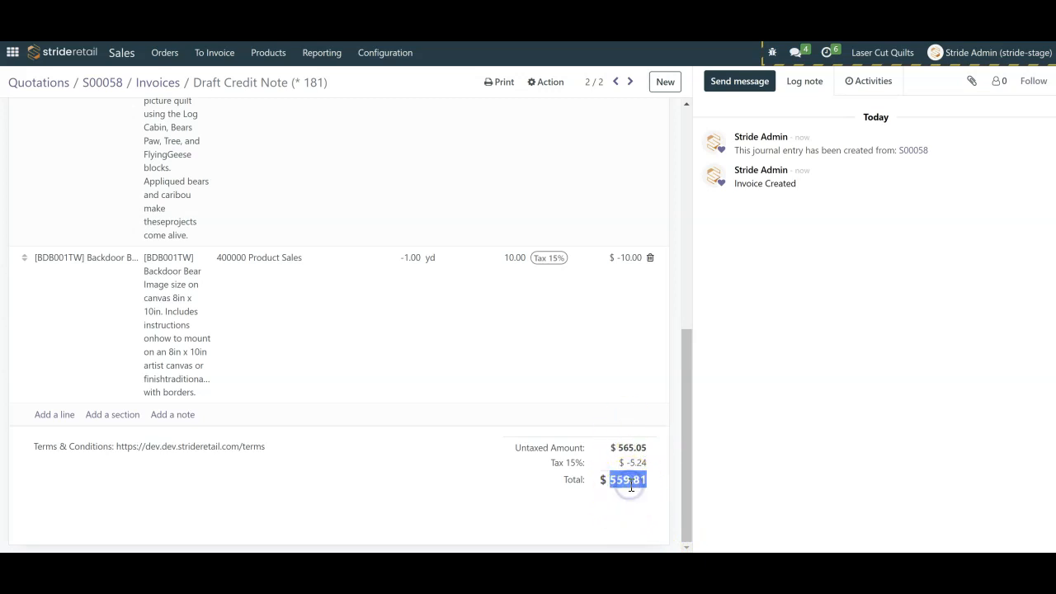
pyautogui.rightClick(629, 480)
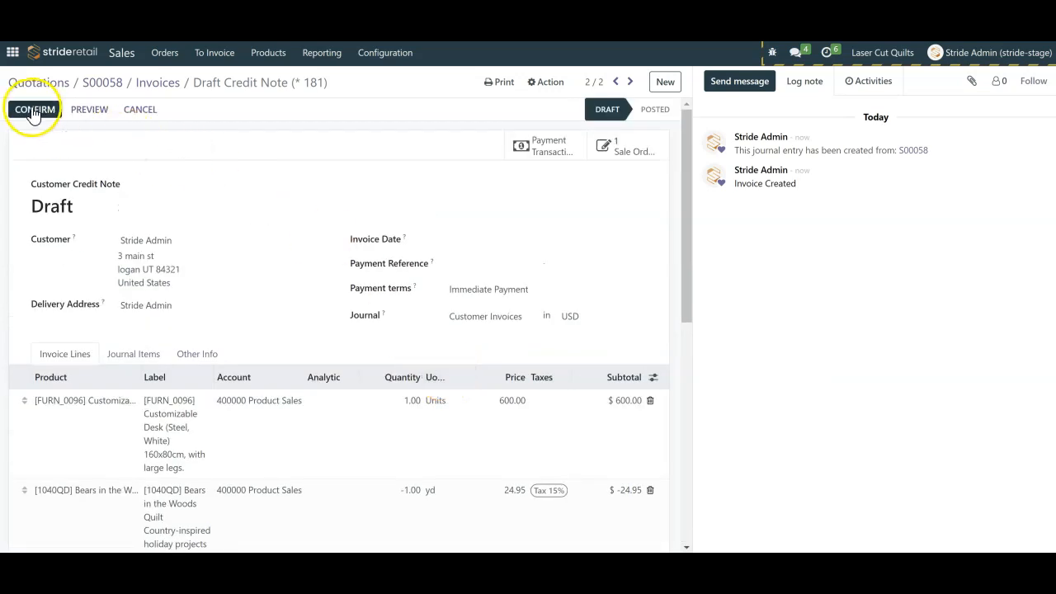
pyautogui.click(35, 109)
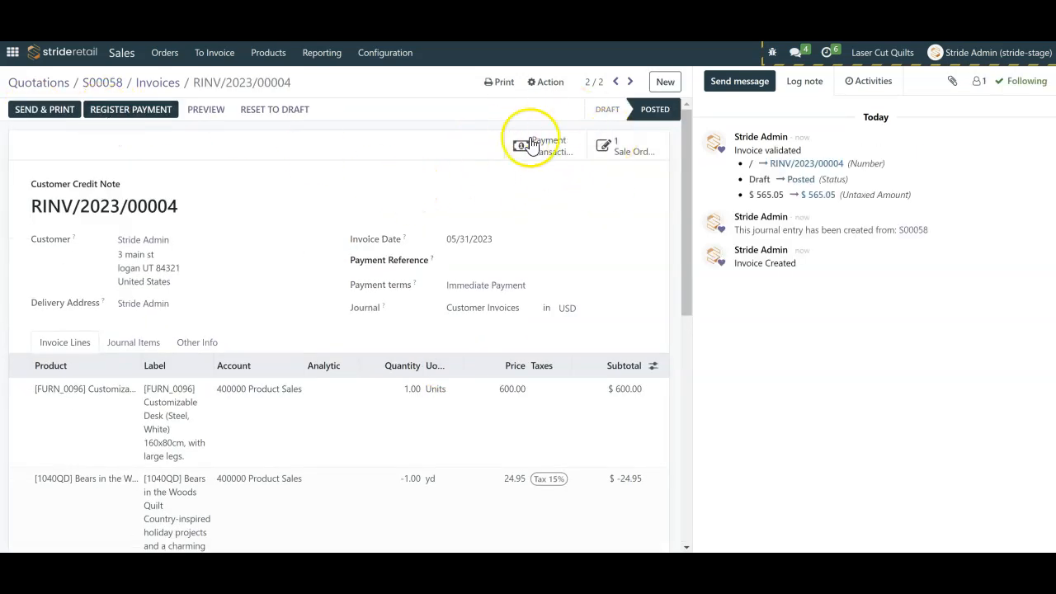
# List the credit note's payment transactions: confirmed $600.00 and cancelled $2,400.00
pyautogui.click(540, 145)
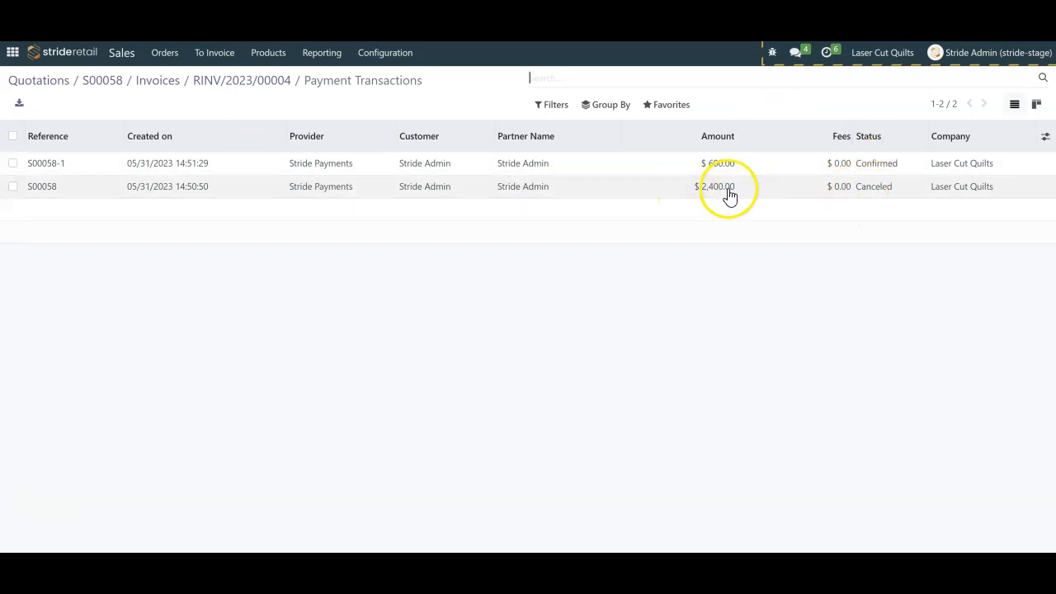
pyautogui.moveTo(743, 198)
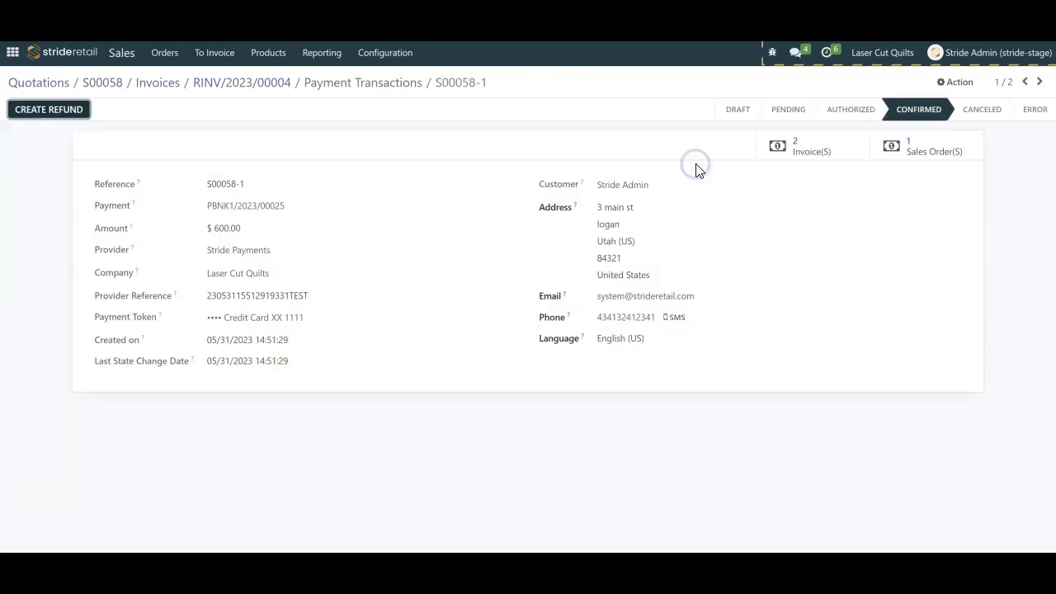
# Send a partial $559.81 card refund on S00058-1 and apply it to RINV/2023/00004
pyautogui.click(49, 109)
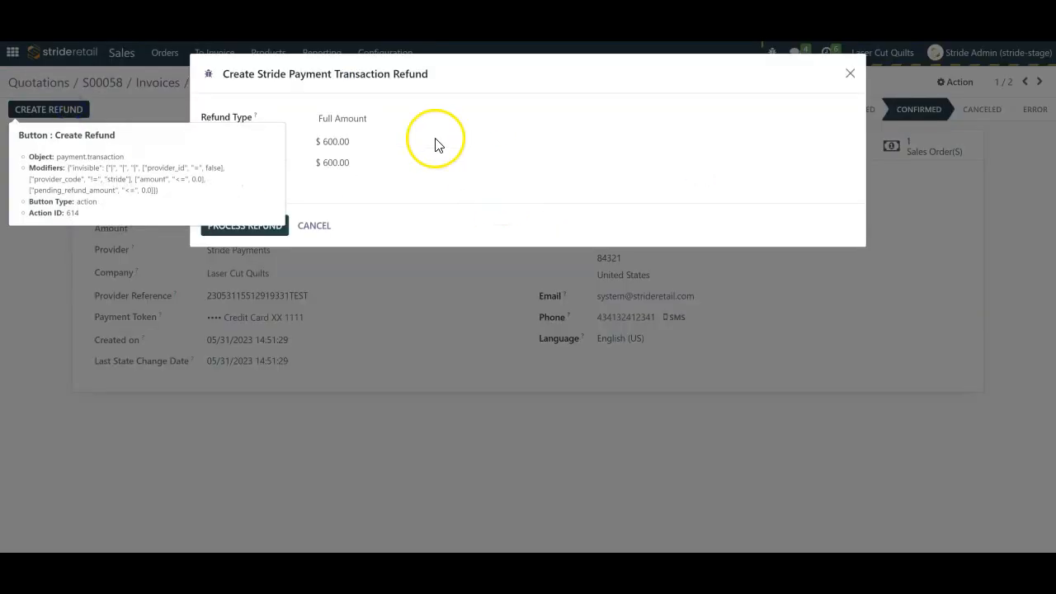
pyautogui.click(341, 118)
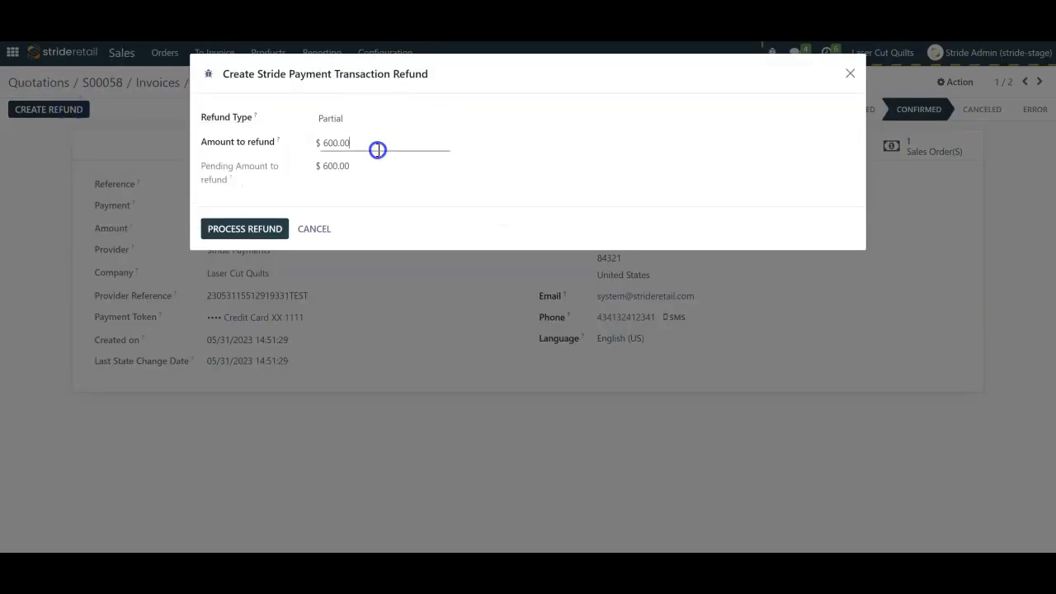
pyautogui.write('559.81')
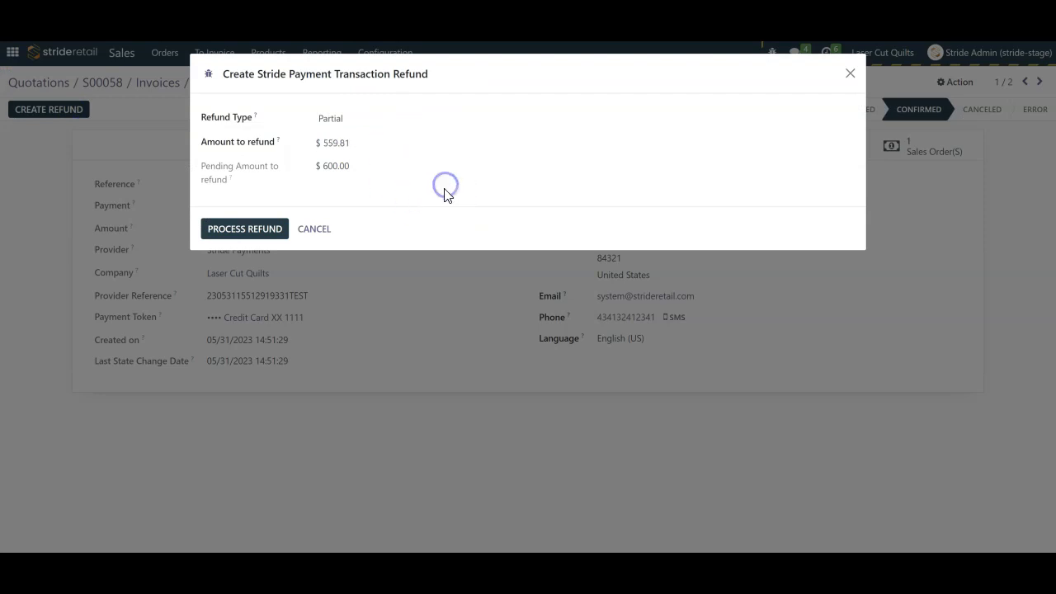
pyautogui.click(245, 229)
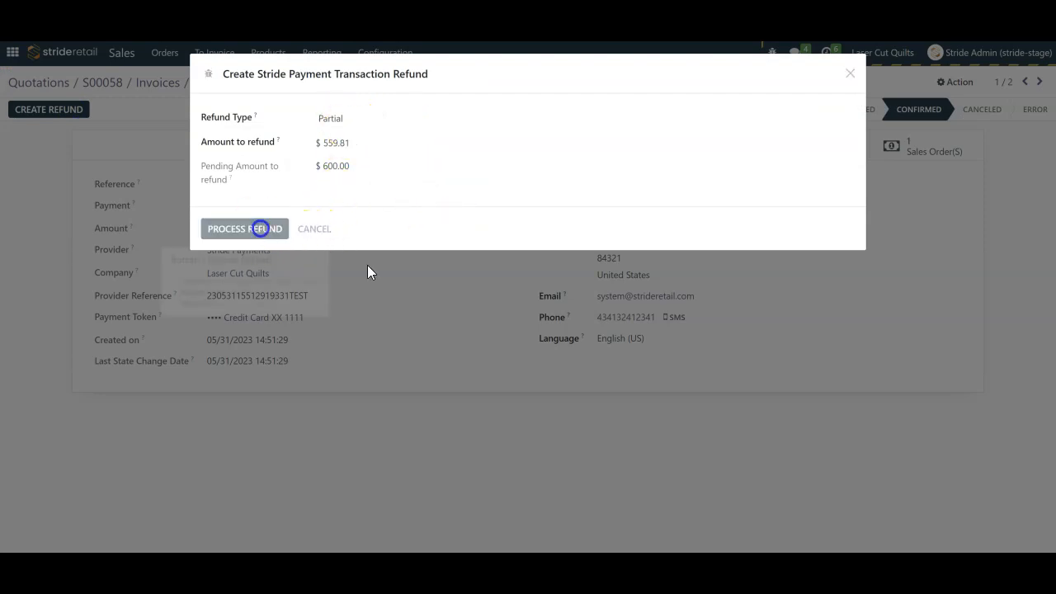
pyautogui.click(245, 228)
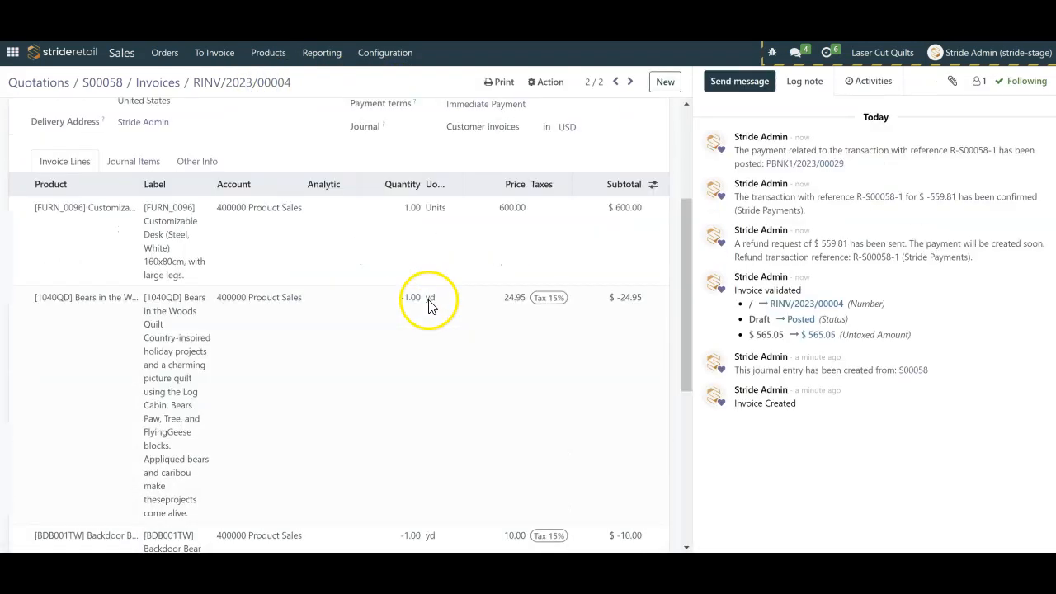
pyautogui.scroll(-3)
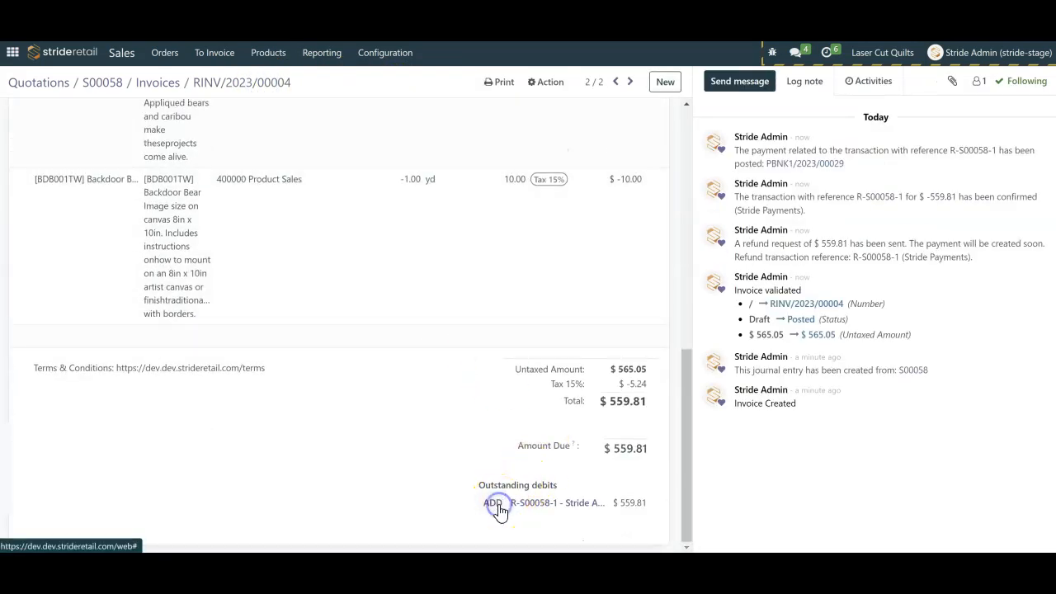
pyautogui.click(493, 503)
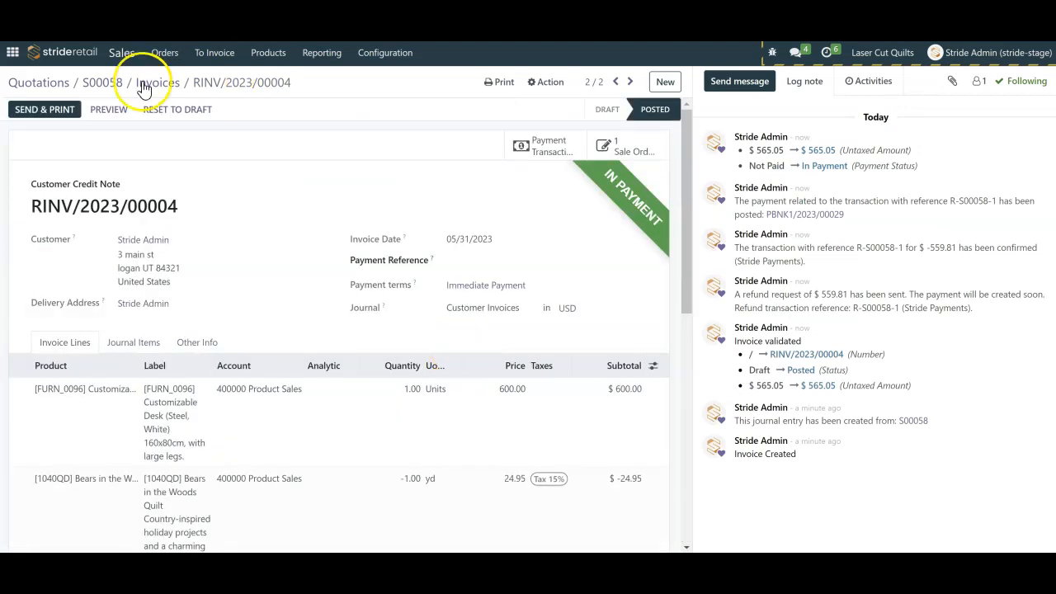
pyautogui.click(93, 82)
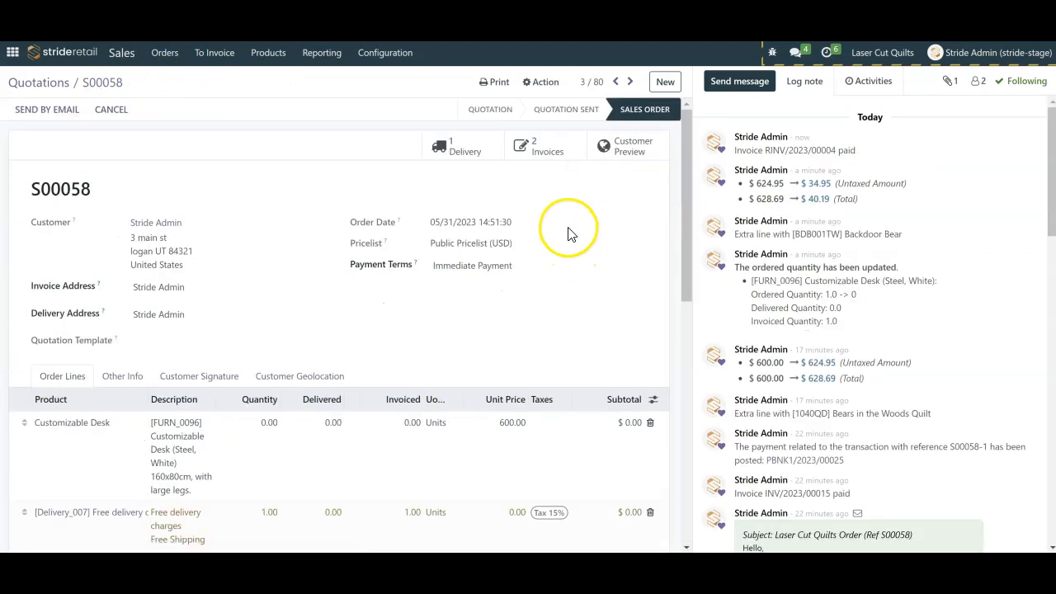
pyautogui.scroll(-3)
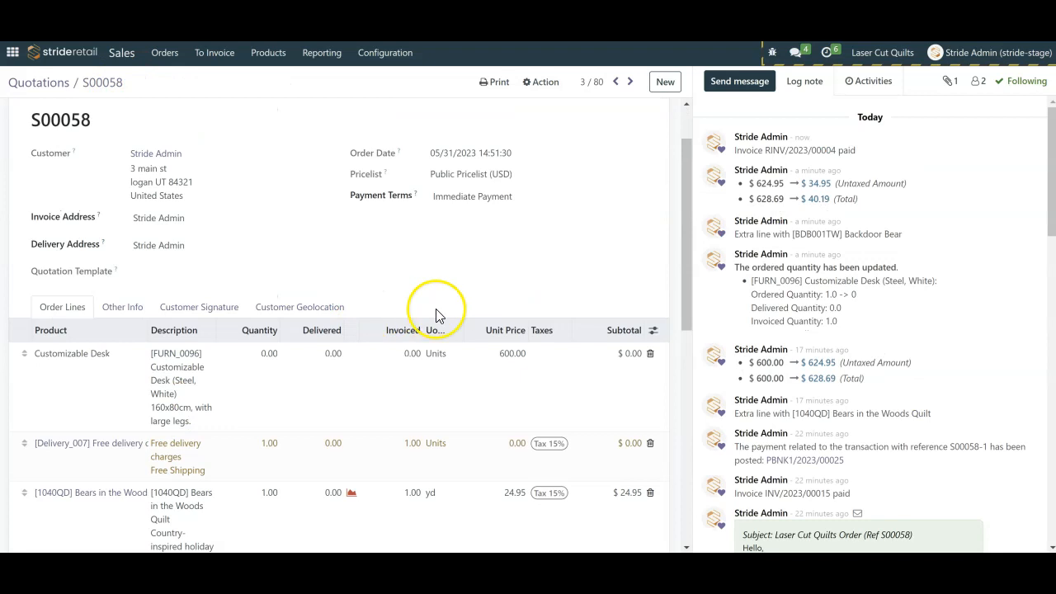
pyautogui.scroll(-3)
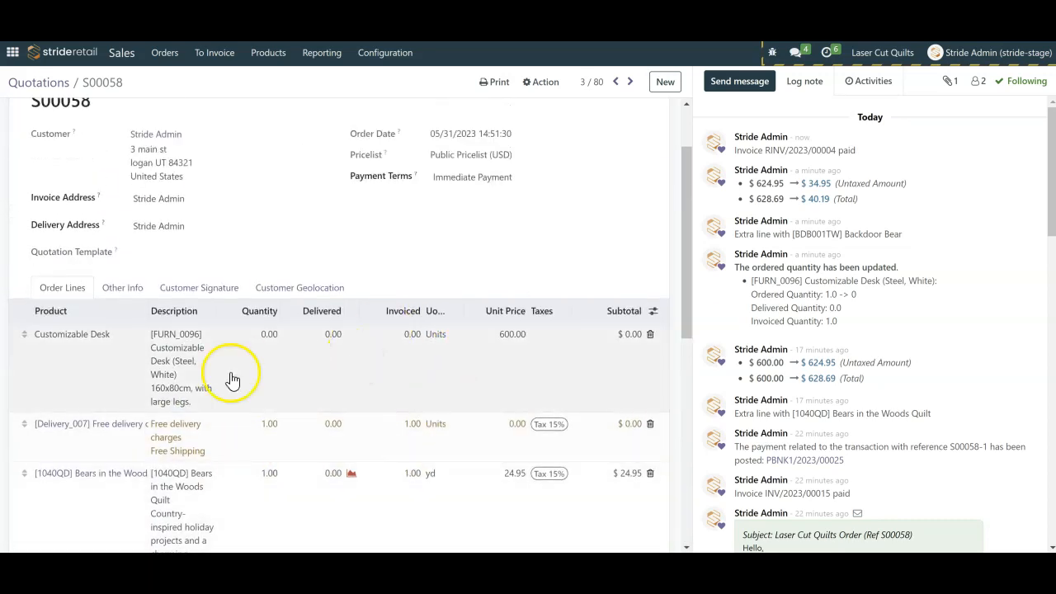
pyautogui.scroll(-3)
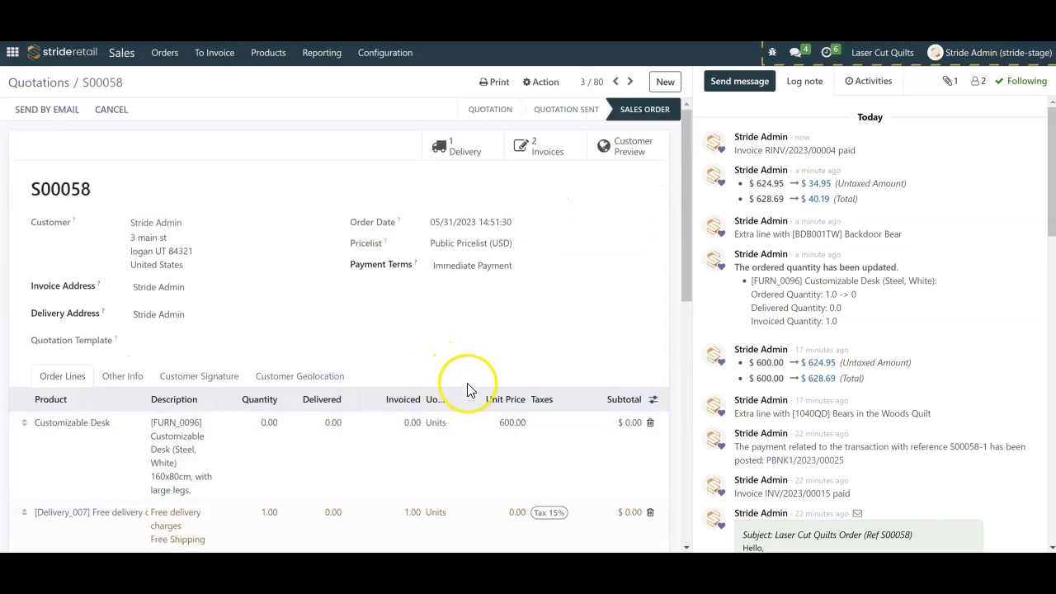
pyautogui.moveTo(429, 151)
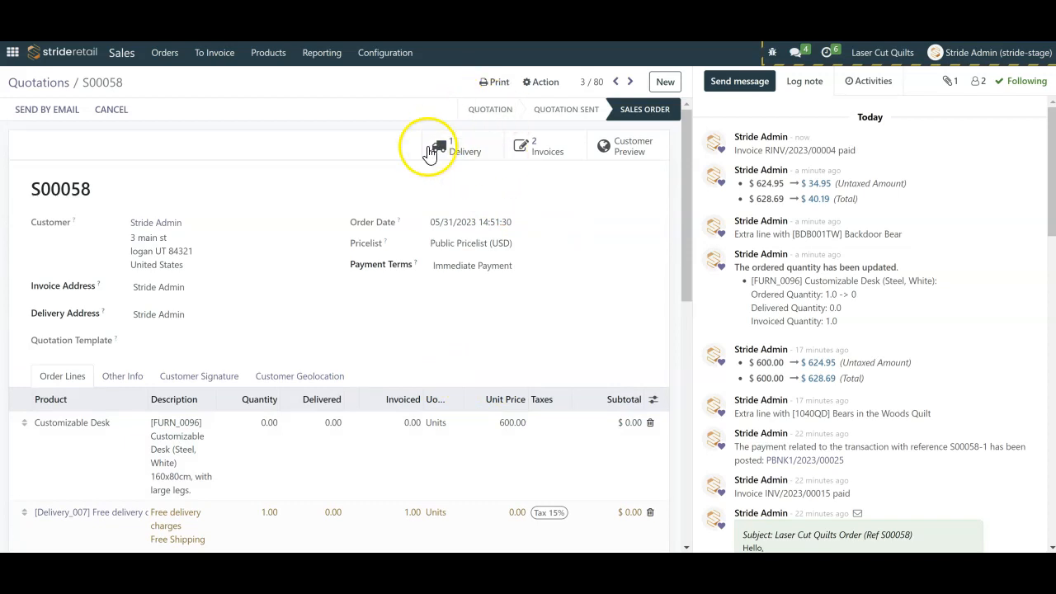
pyautogui.click(440, 145)
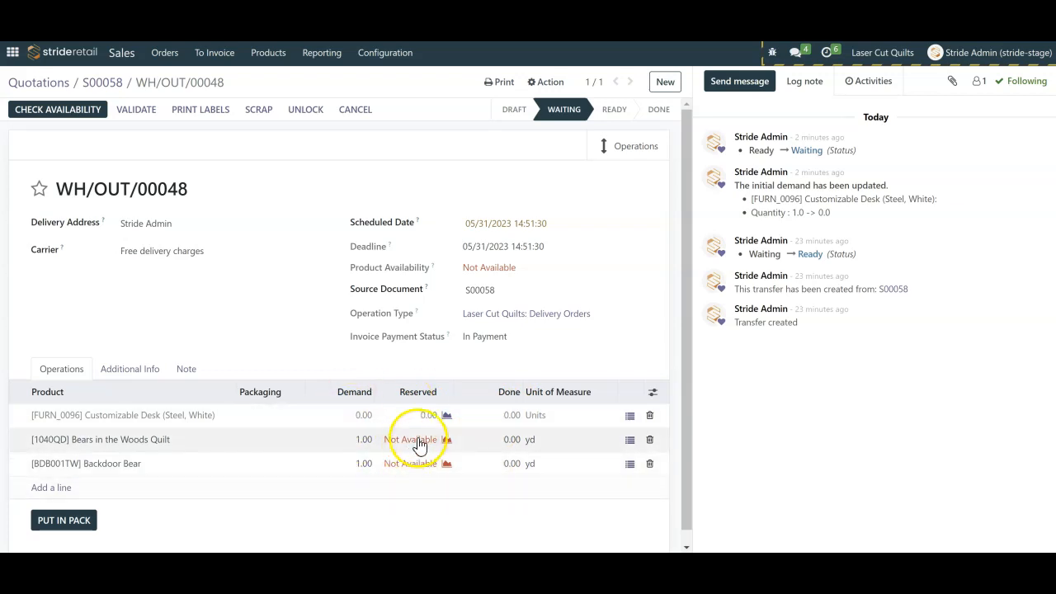
pyautogui.moveTo(343, 205)
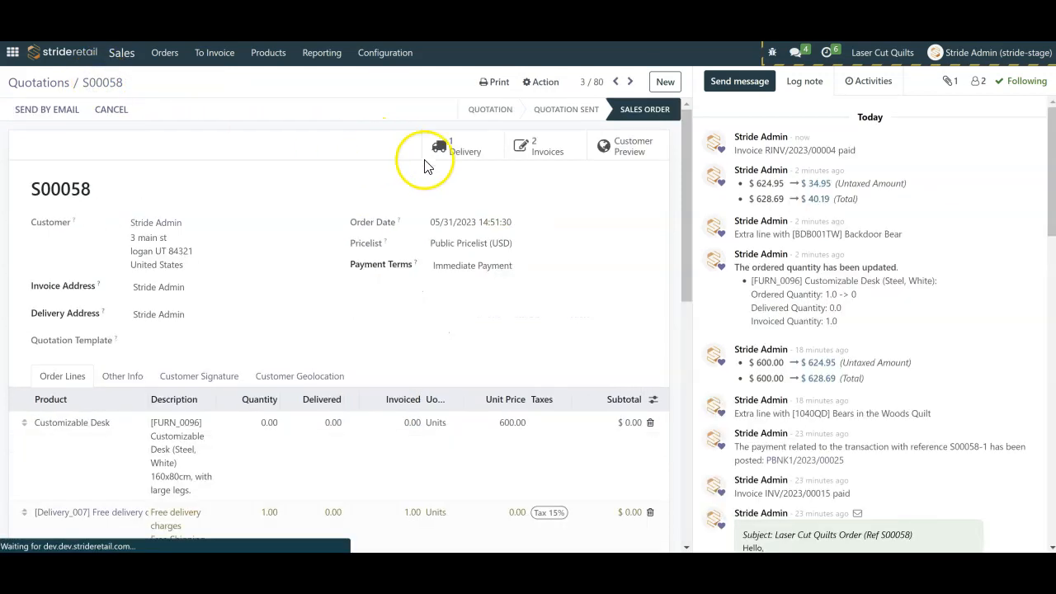
pyautogui.moveTo(551, 245)
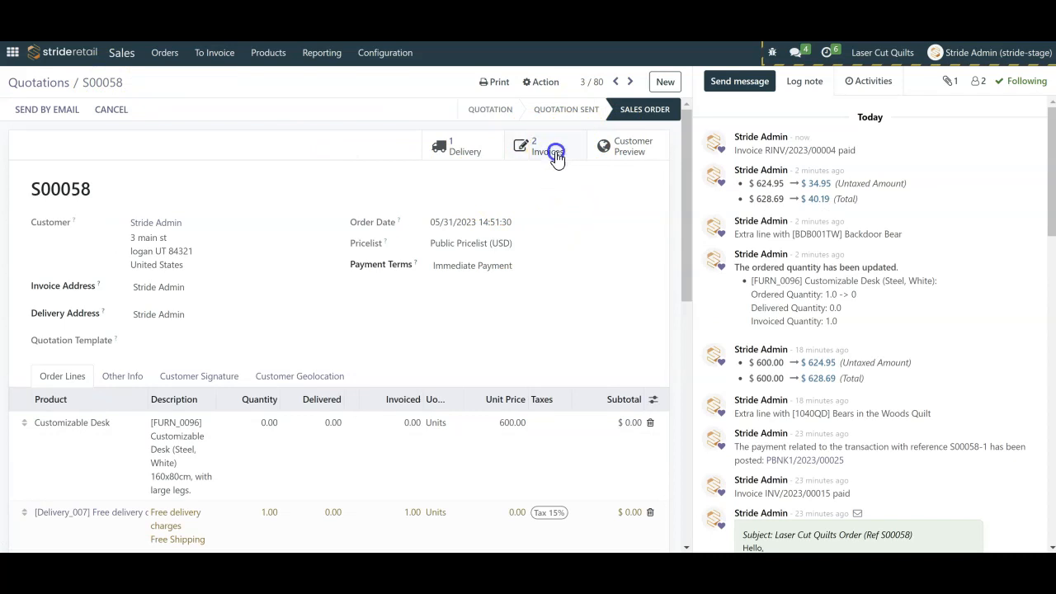
# Open credit note RINV/2023/00004 from the S00058 invoices list
pyautogui.click(546, 146)
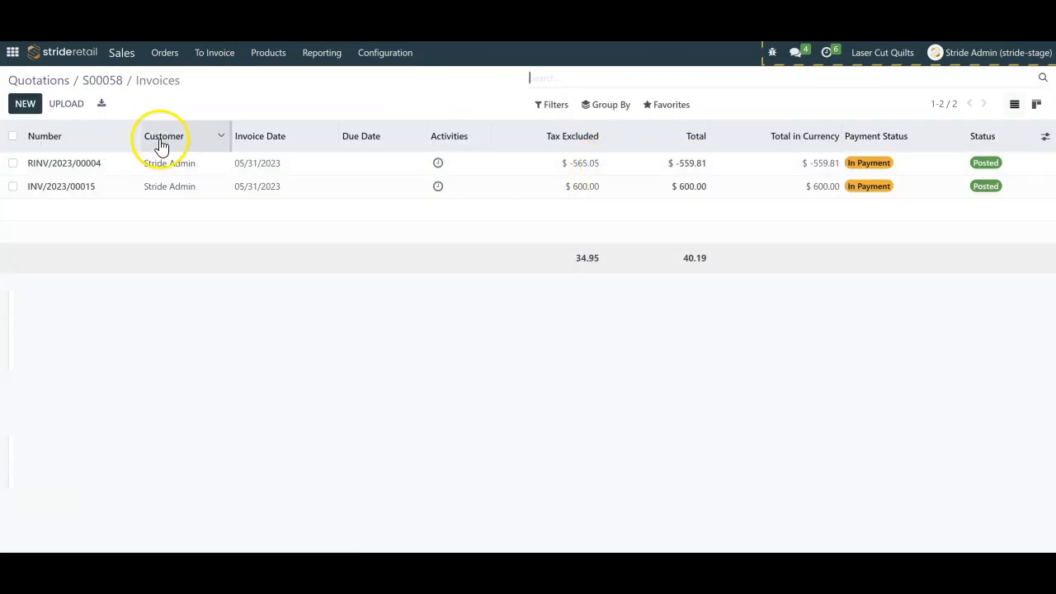
pyautogui.click(64, 163)
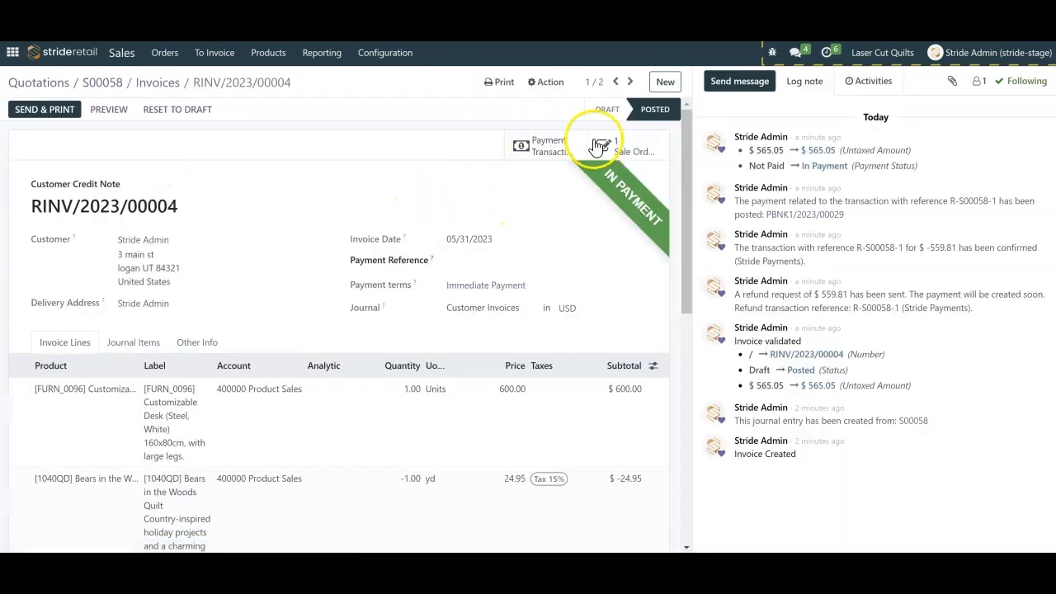
pyautogui.moveTo(568, 134)
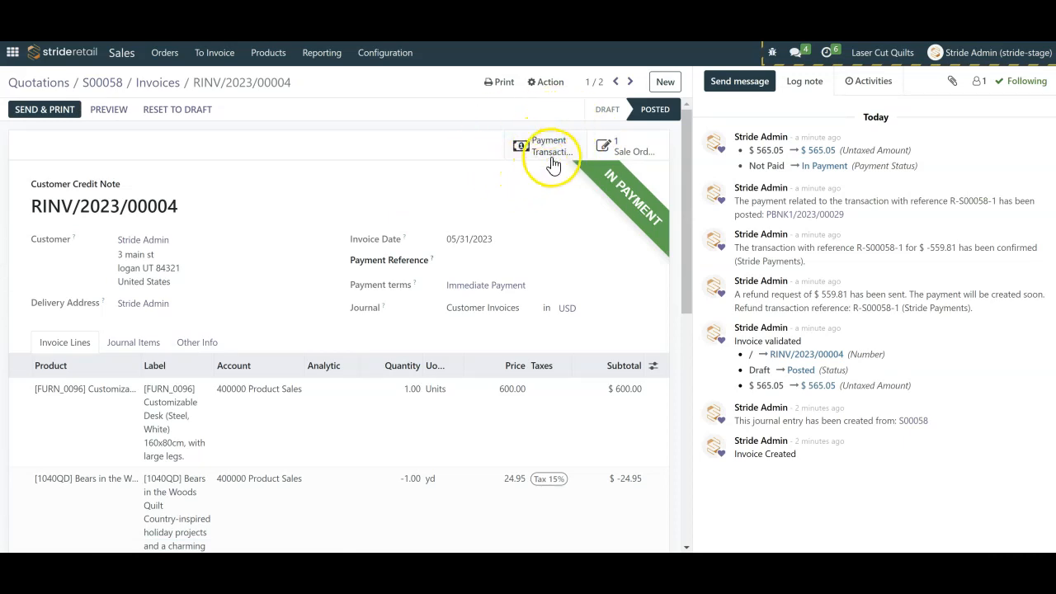
pyautogui.moveTo(320, 176)
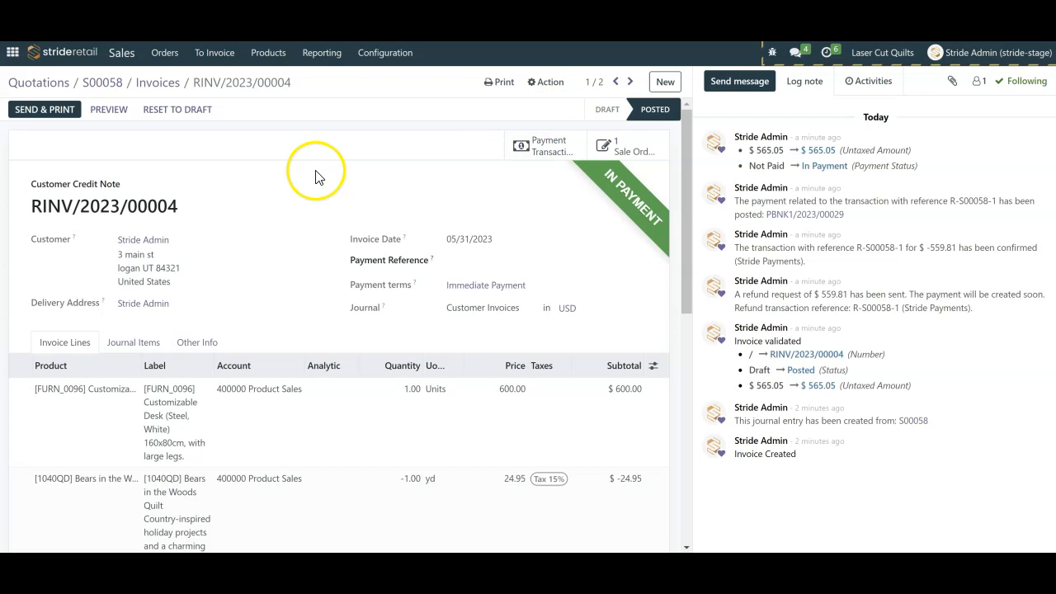
pyautogui.moveTo(301, 178)
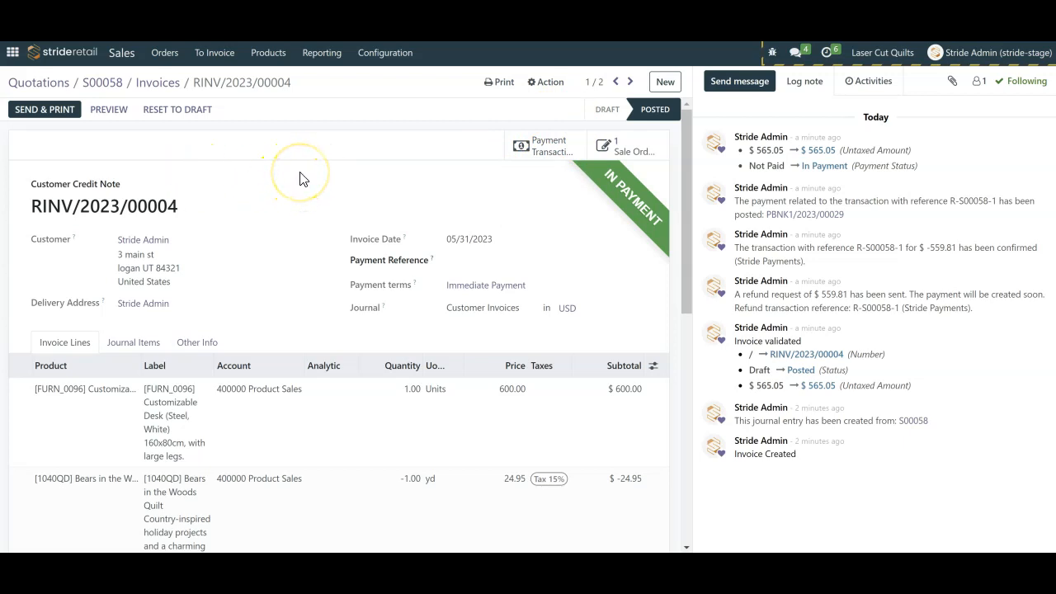
pyautogui.moveTo(283, 193)
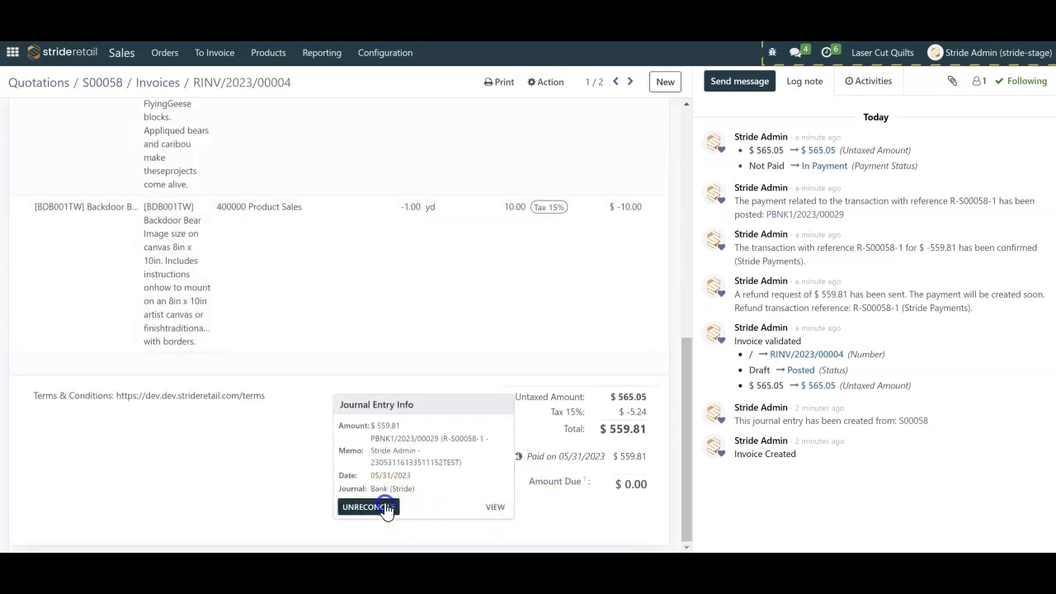
# Unreconcile the $559.81 bank payment and register a $559.81 Checks payment instead
pyautogui.click(369, 506)
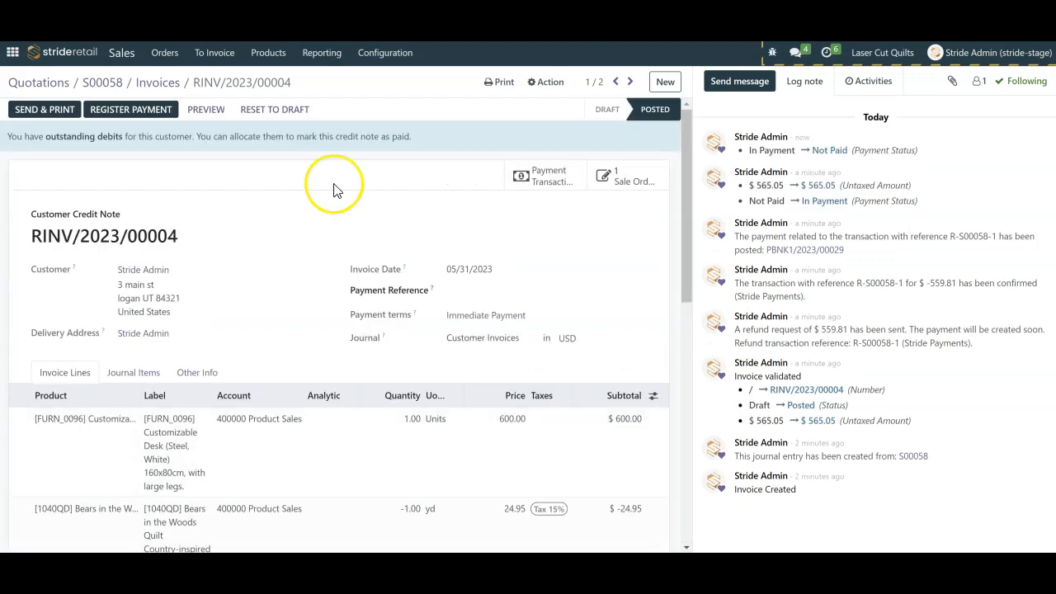
pyautogui.moveTo(130, 109)
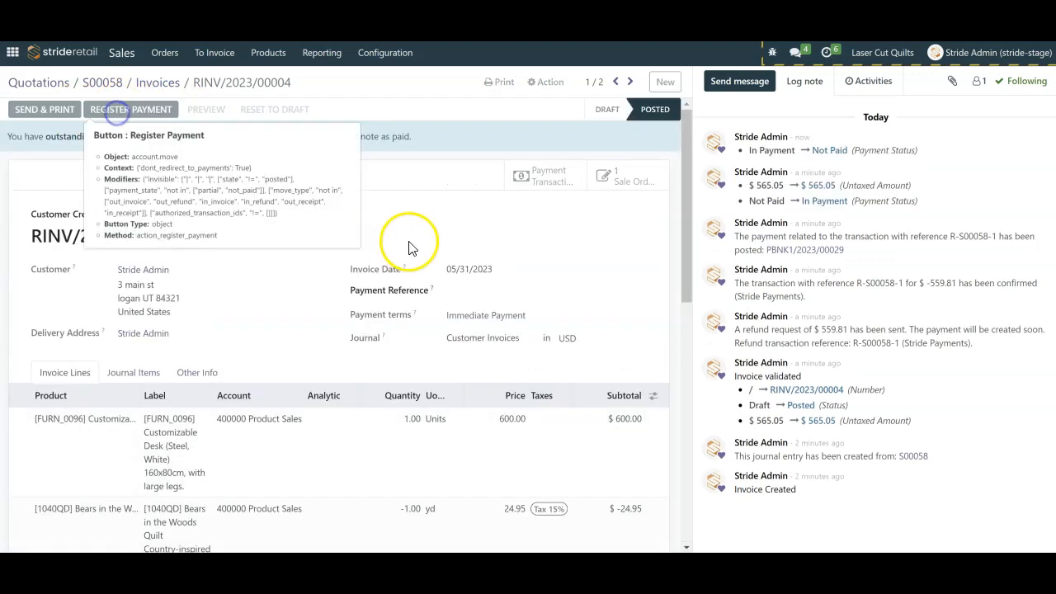
pyautogui.click(131, 109)
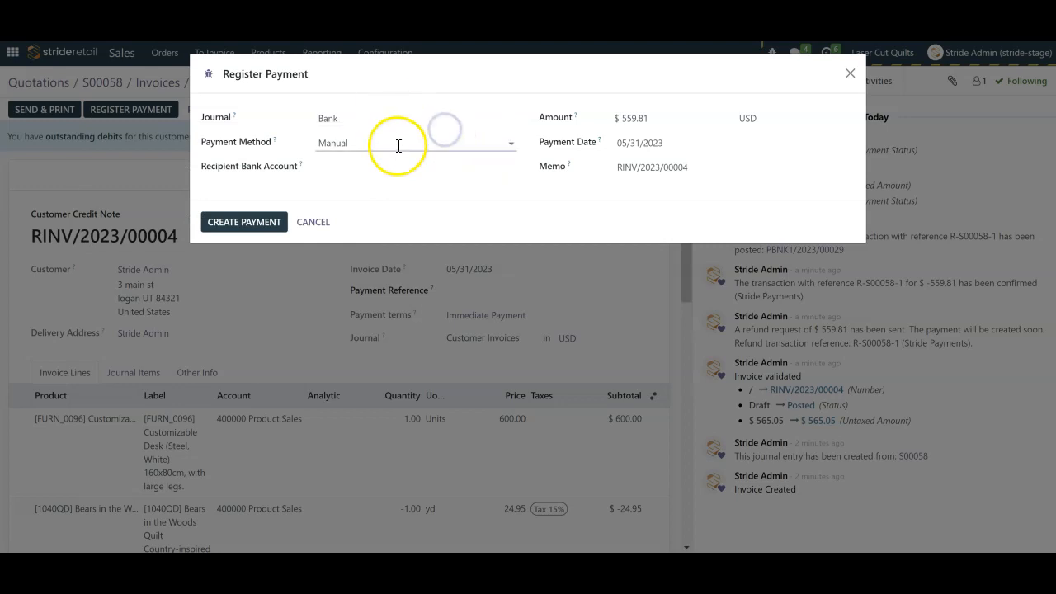
pyautogui.click(403, 142)
pyautogui.write('Checks')
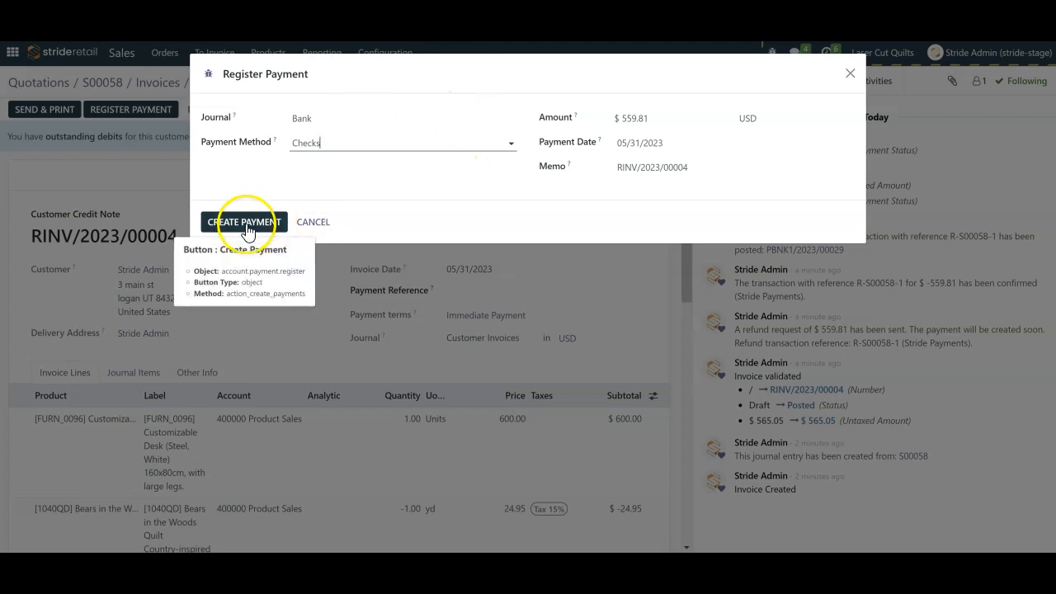
pyautogui.click(243, 222)
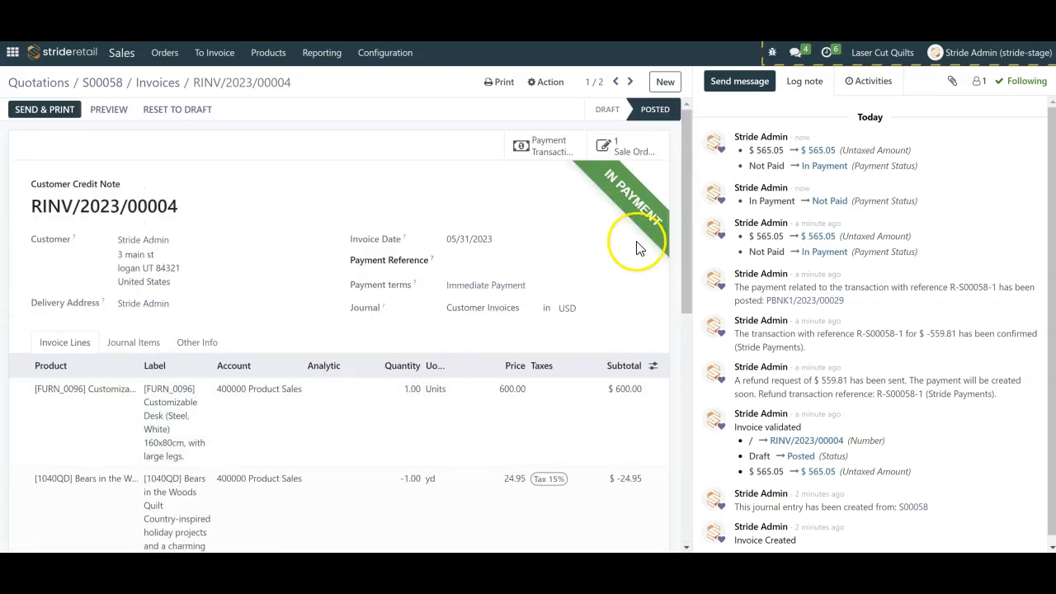
pyautogui.moveTo(613, 269)
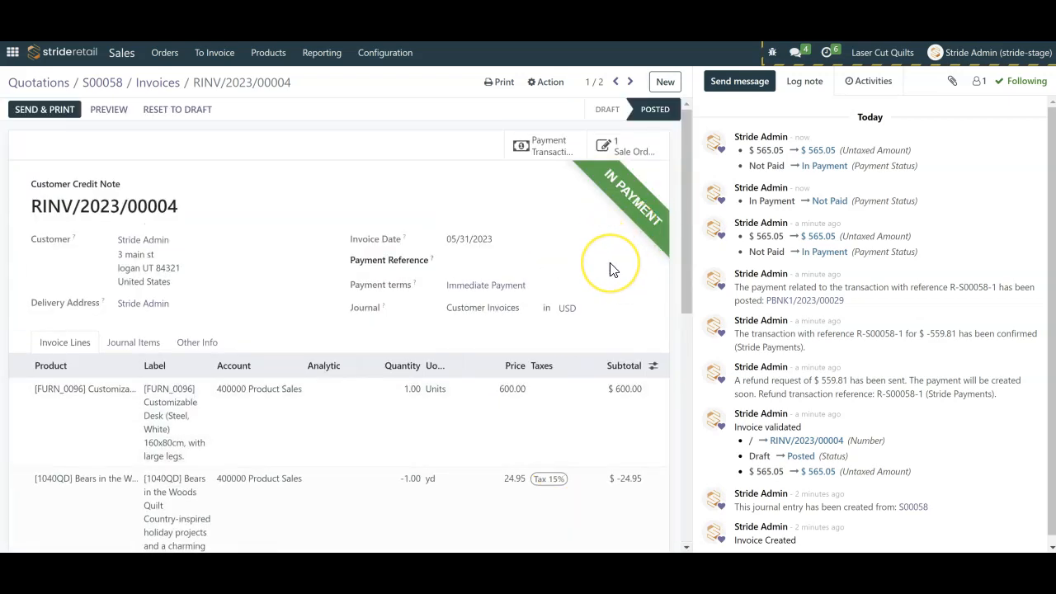
pyautogui.moveTo(102, 81)
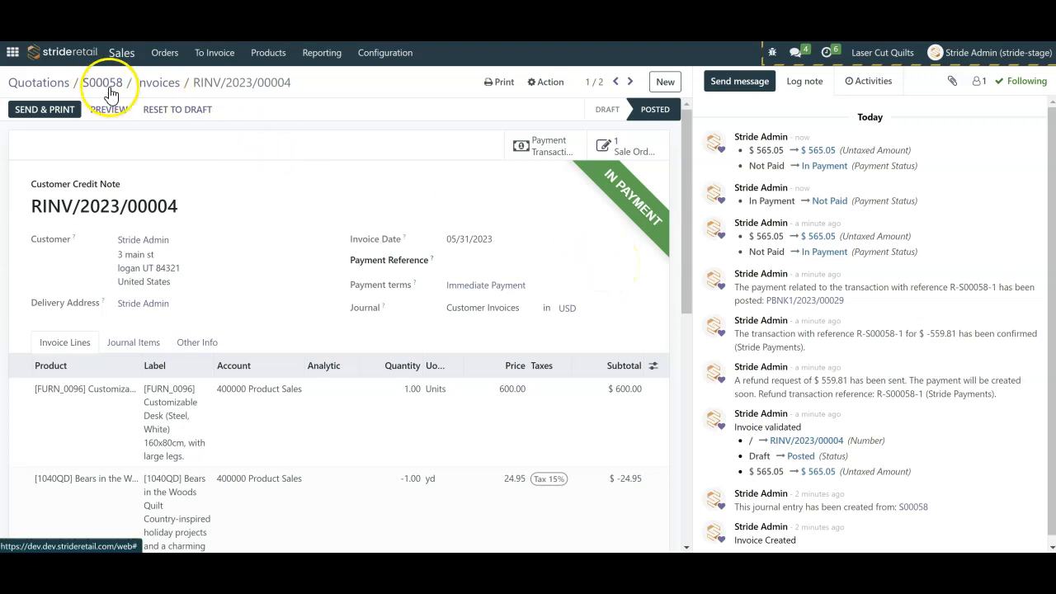
# Go back to sales order S00058 and scroll through its order lines
pyautogui.click(103, 82)
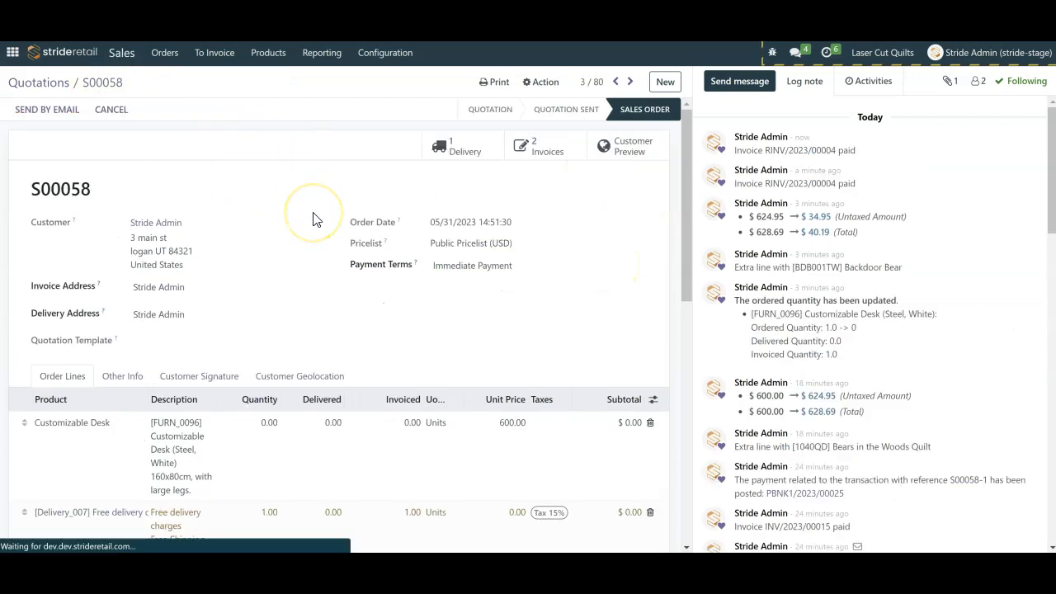
pyautogui.scroll(-3)
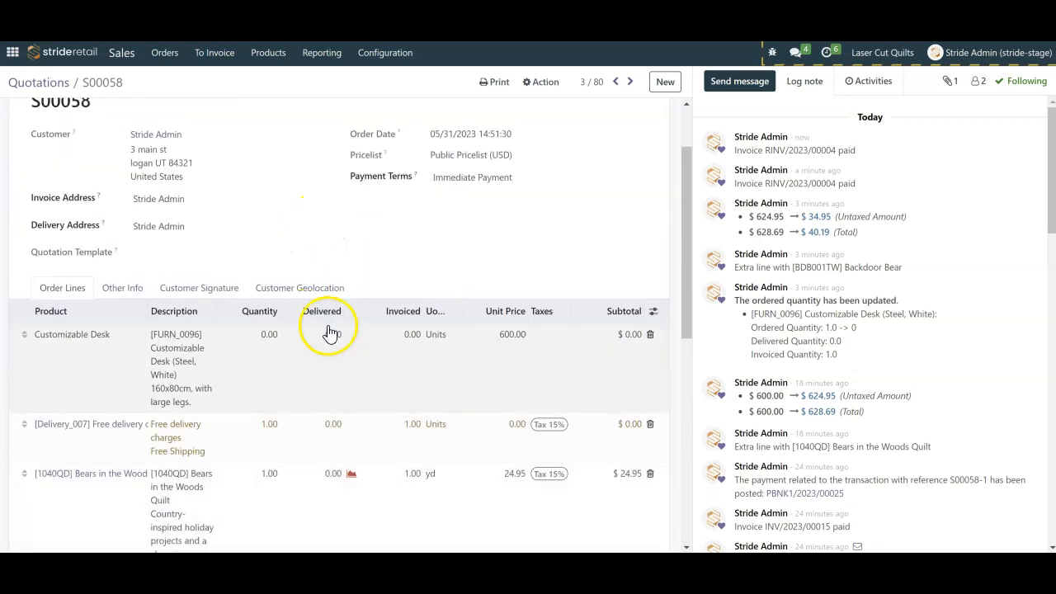
pyautogui.moveTo(490, 382)
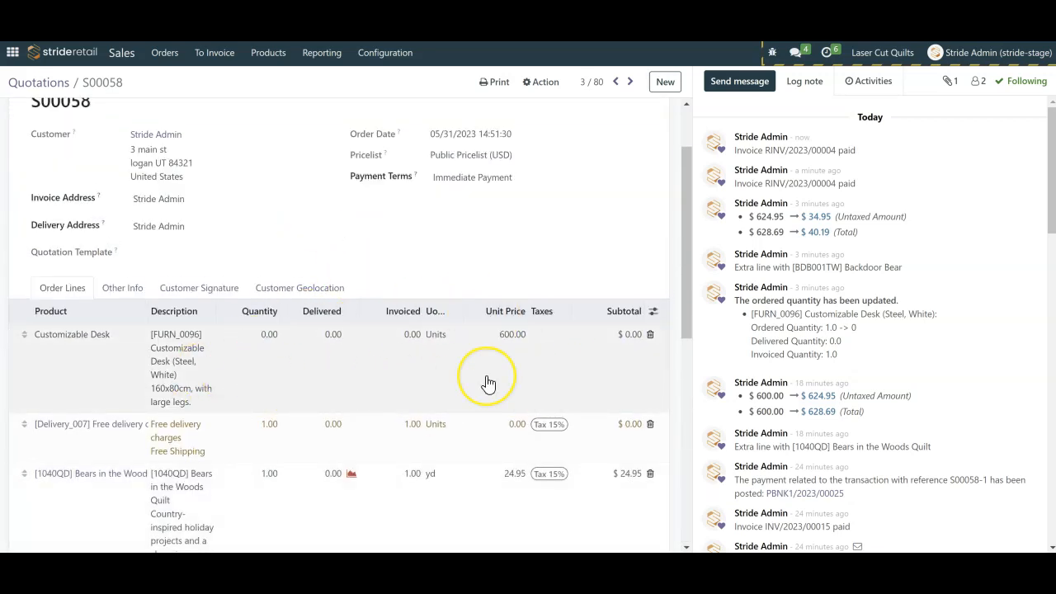
pyautogui.scroll(-3)
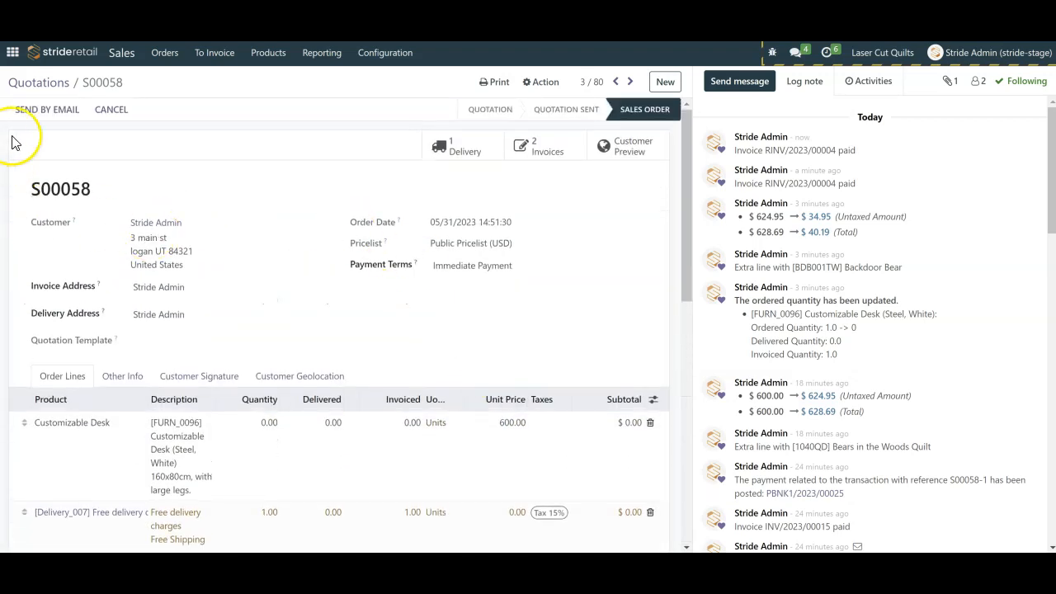
pyautogui.moveTo(120, 160)
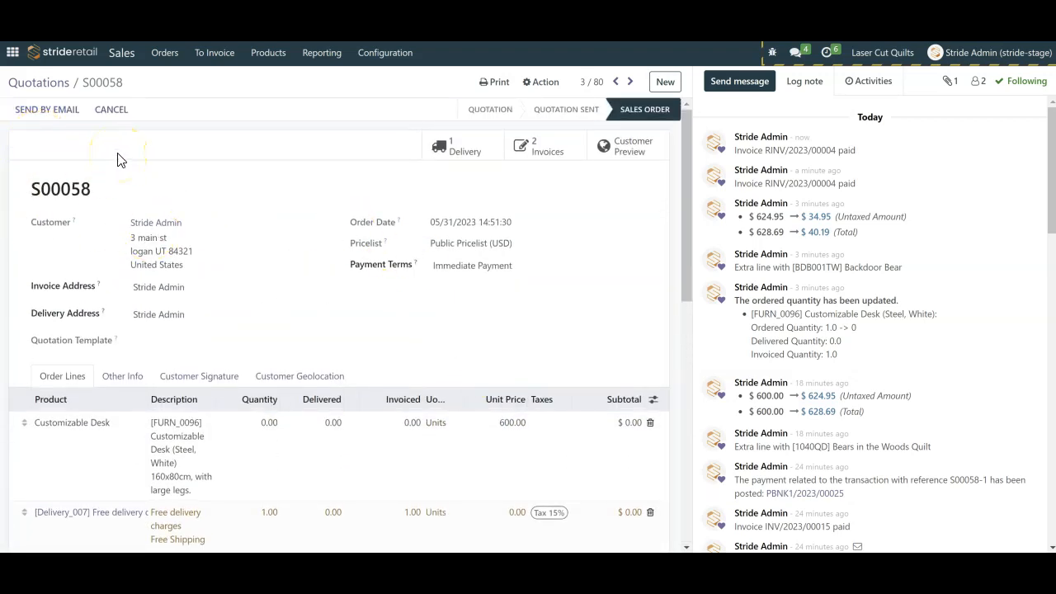